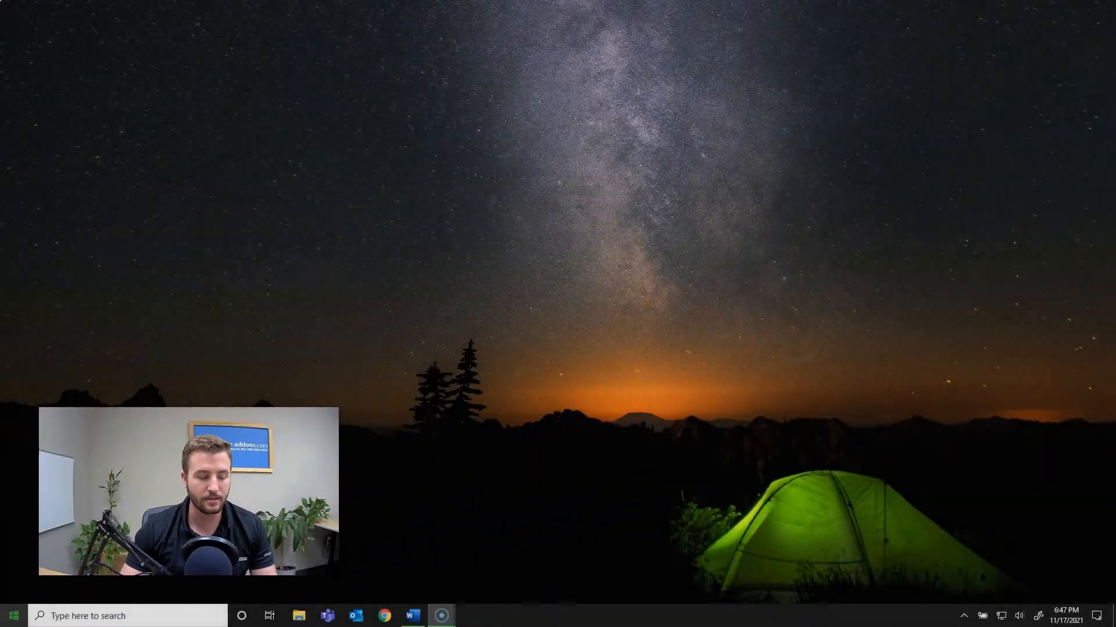
# Step: Switch to the already open Account Report document in Word from the taskbar
pyautogui.click(412, 616)
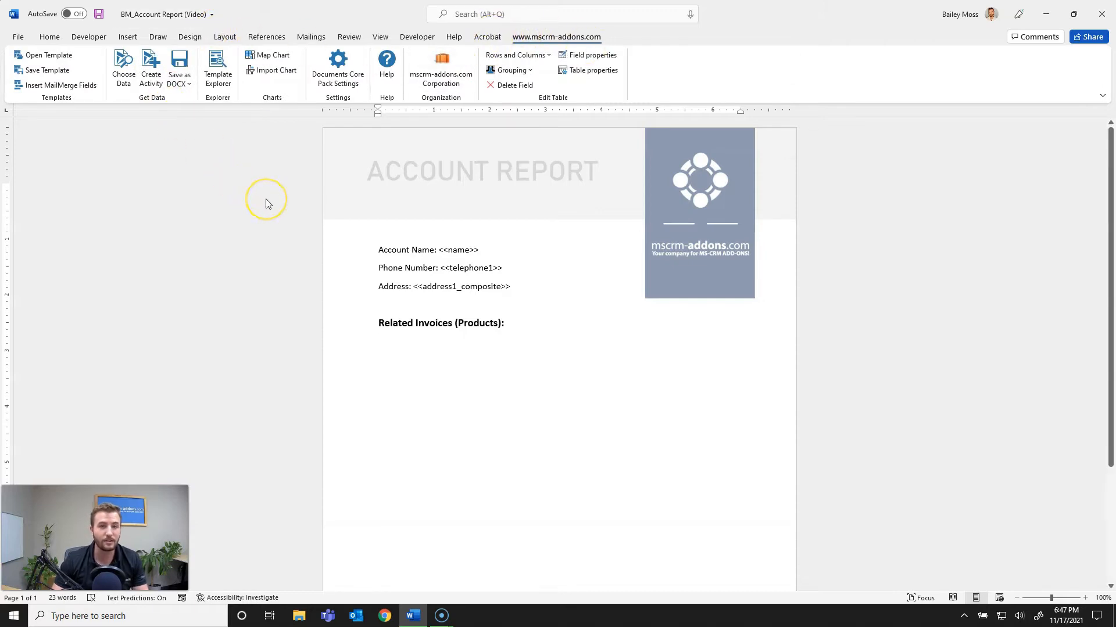
# Step: Open the Insert MailMerge Fields pane and show its Additional related-records section
pyautogui.click(378, 342)
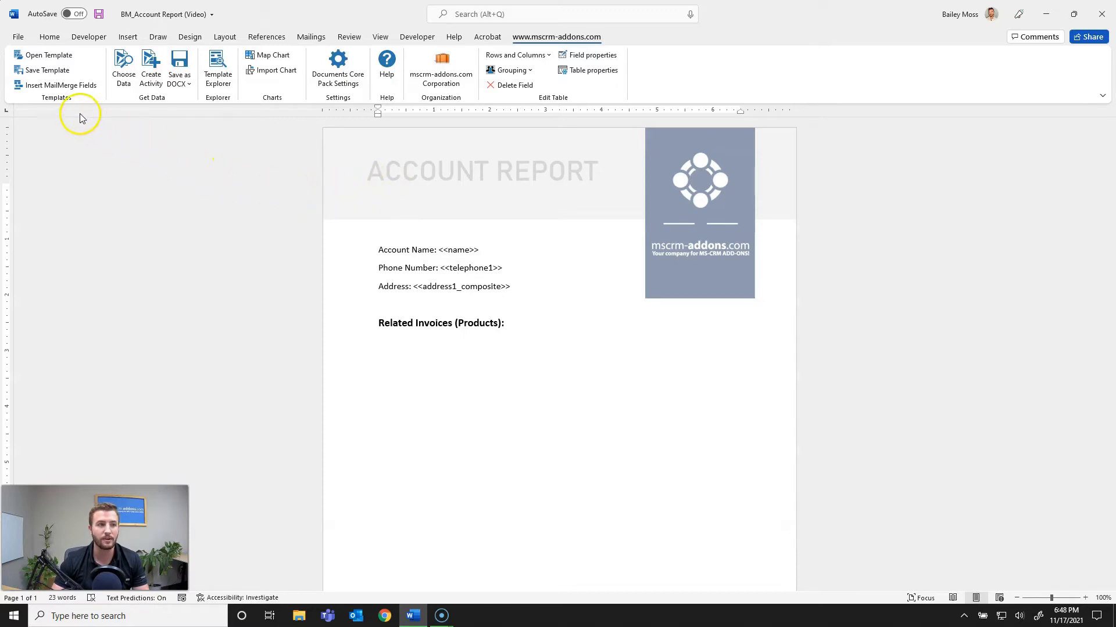
pyautogui.click(60, 85)
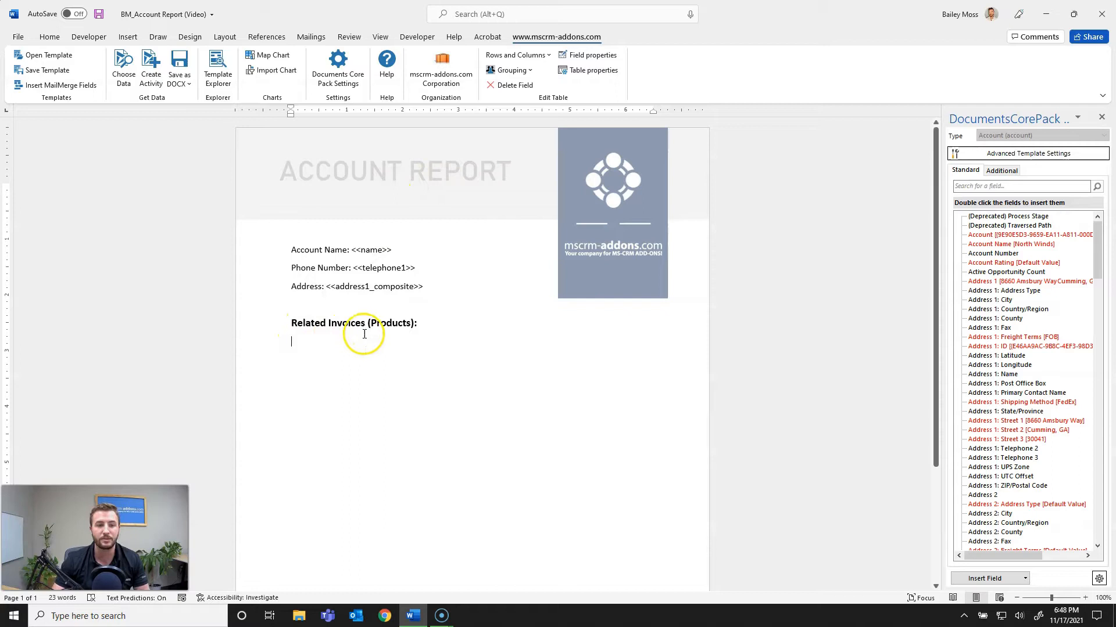
pyautogui.moveTo(910, 305)
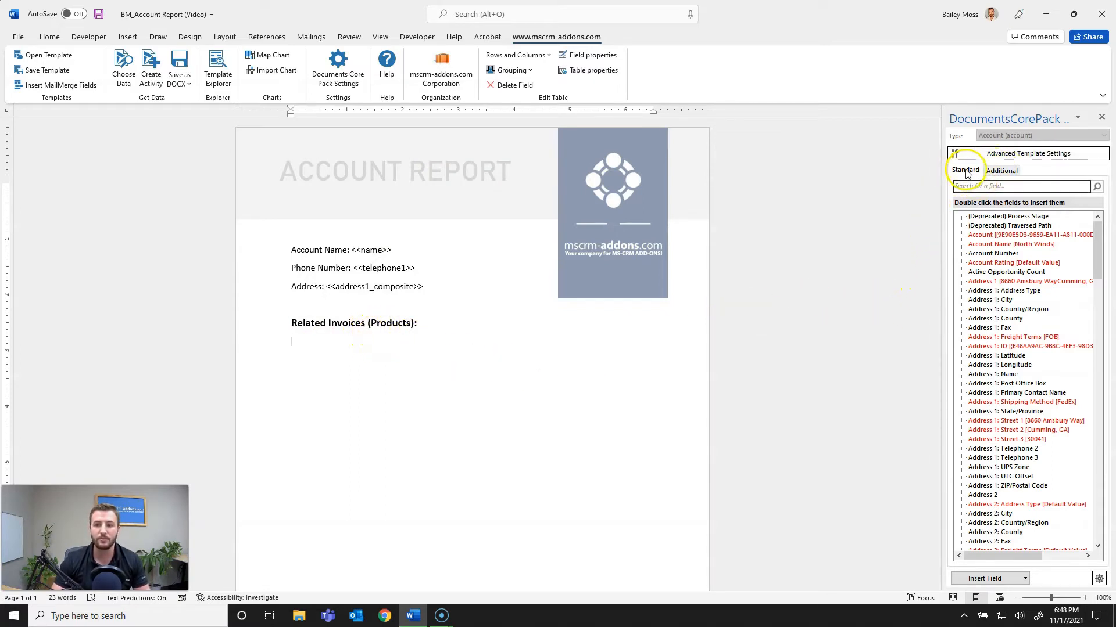
pyautogui.moveTo(1012, 336)
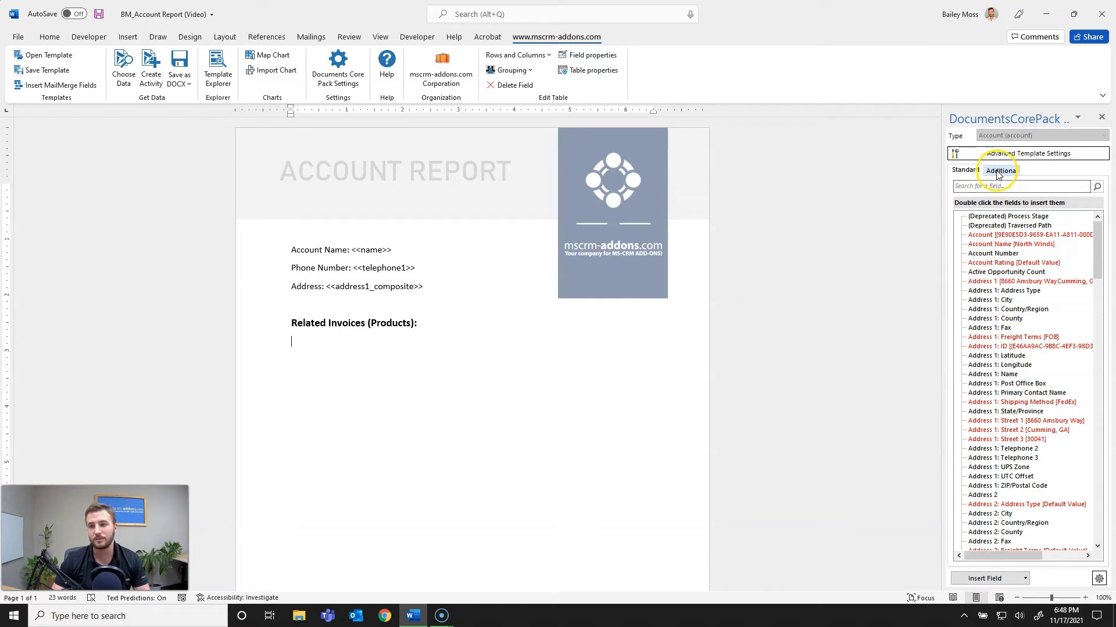
pyautogui.click(1001, 170)
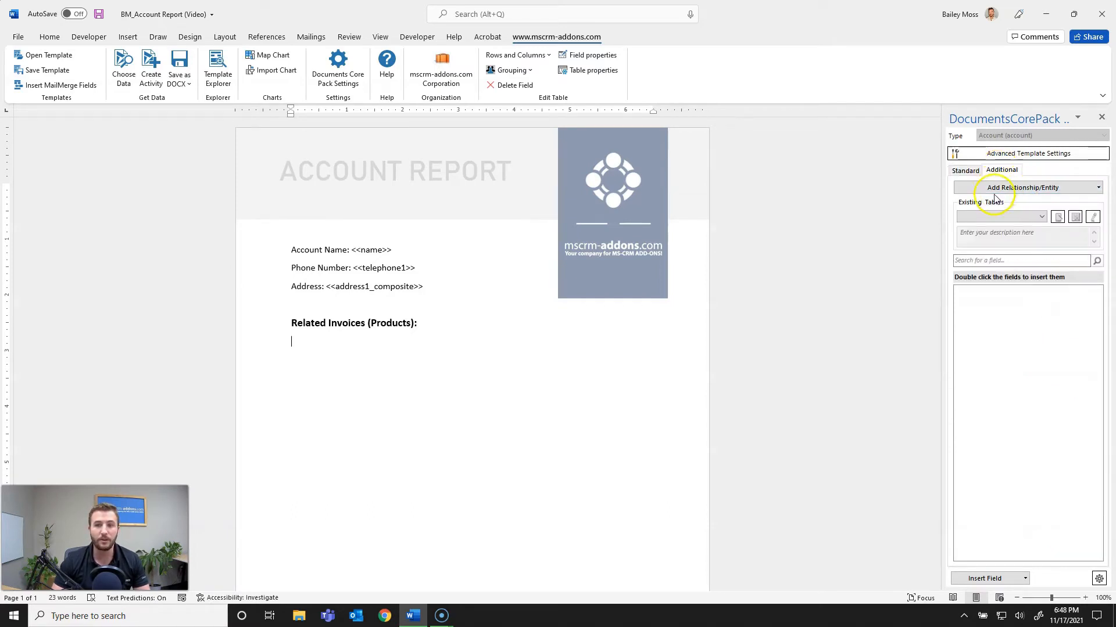
pyautogui.click(1024, 187)
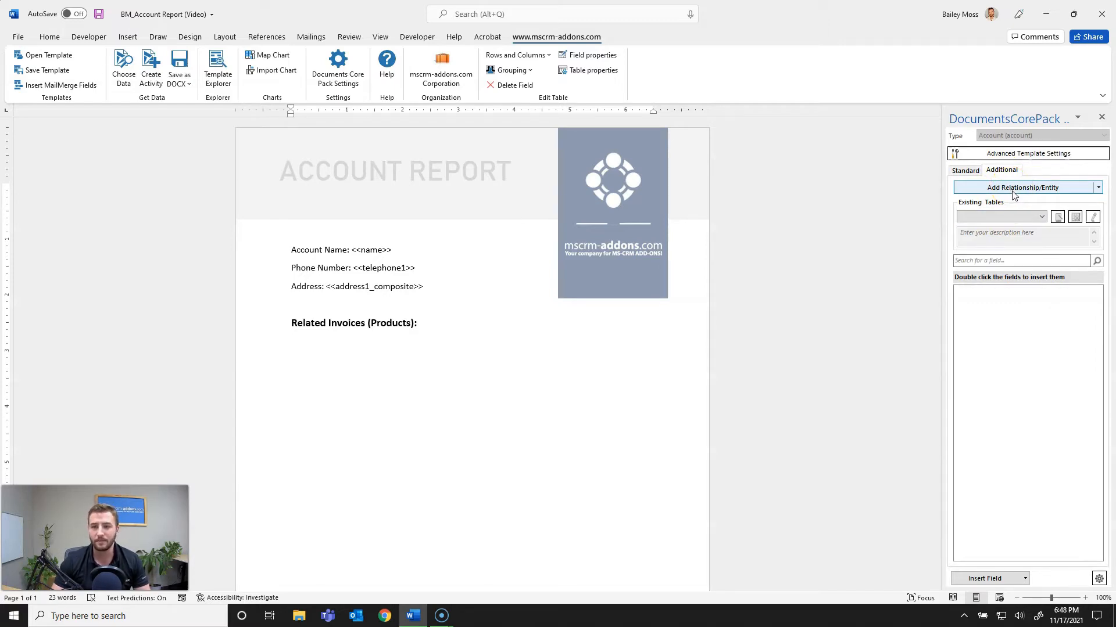
# Step: Add the Account -> Invoice [customerid] relationship with the Total Amount field ticked
pyautogui.click(1023, 187)
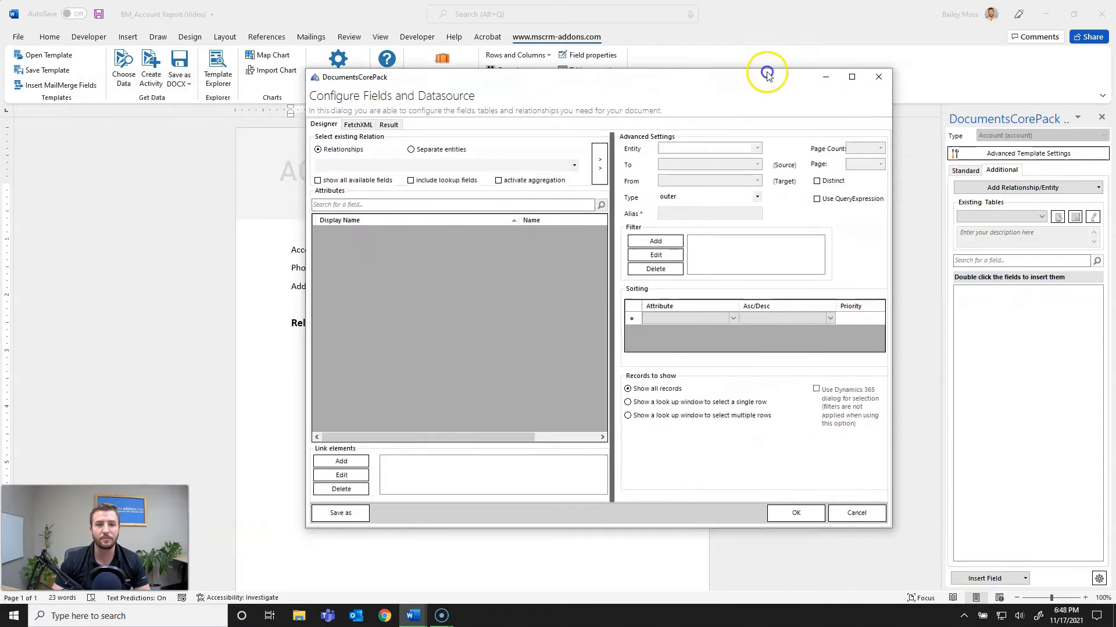
pyautogui.moveTo(767, 77); pyautogui.dragTo(523, 62)
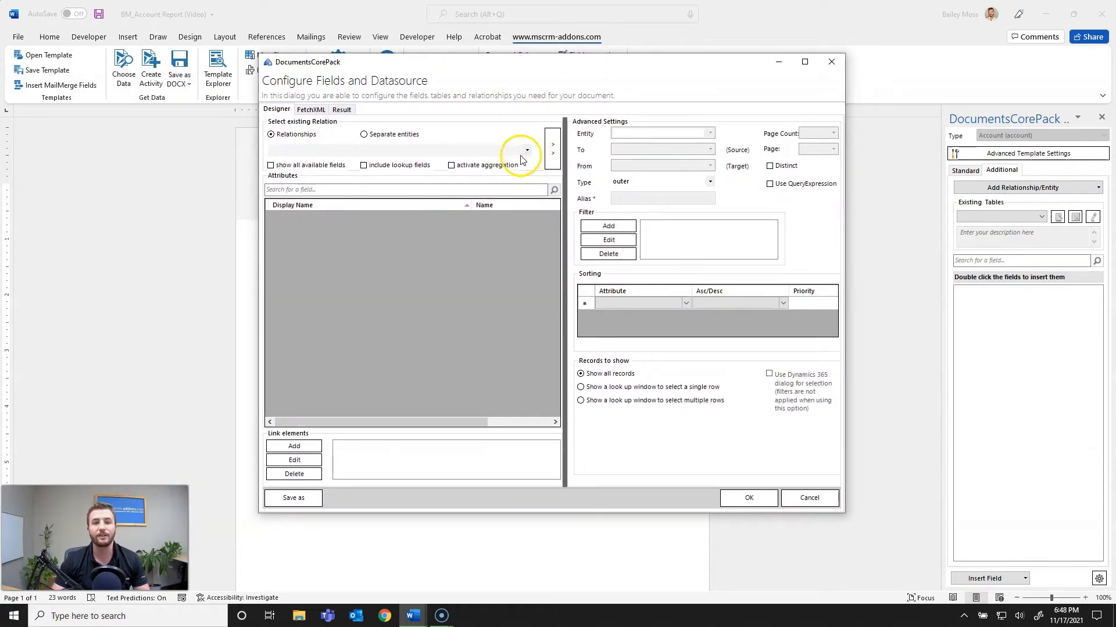
pyautogui.moveTo(527, 153)
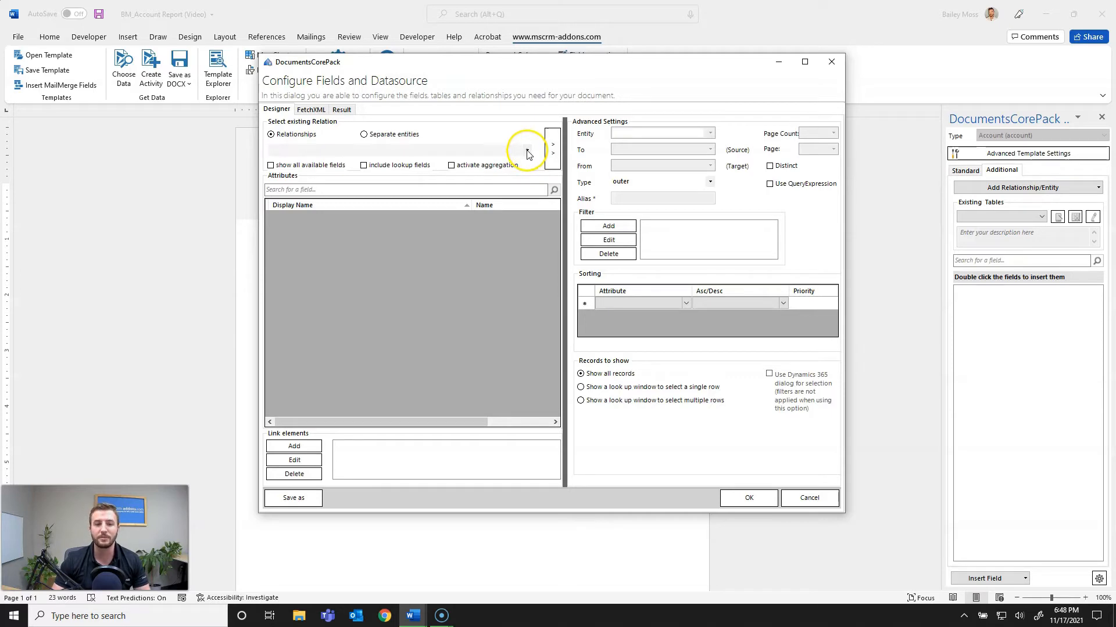
pyautogui.click(526, 149)
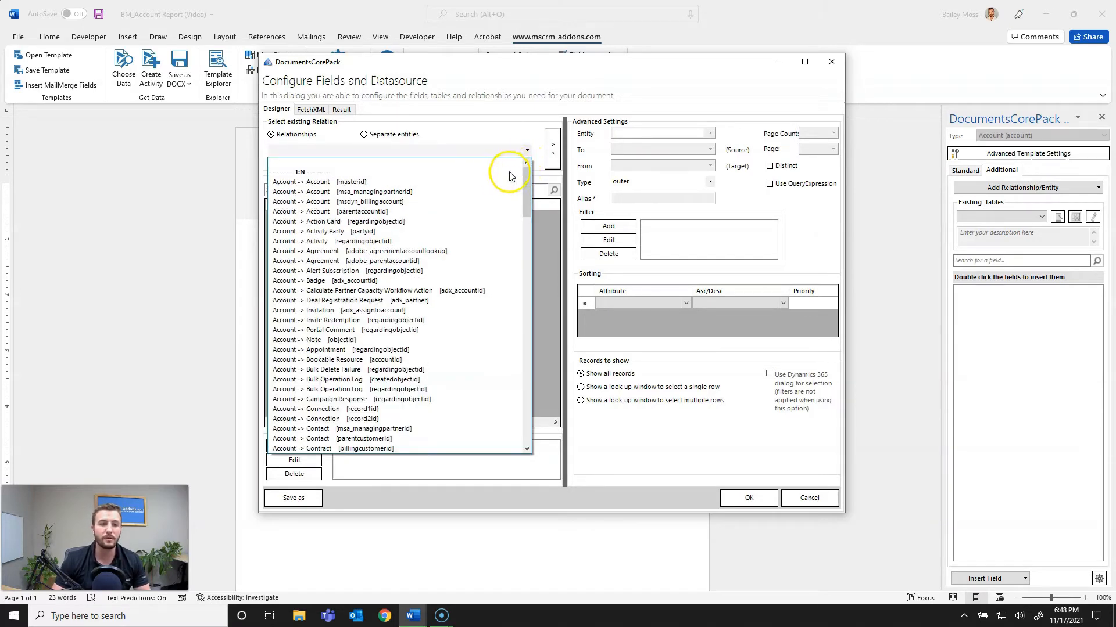
pyautogui.click(335, 241)
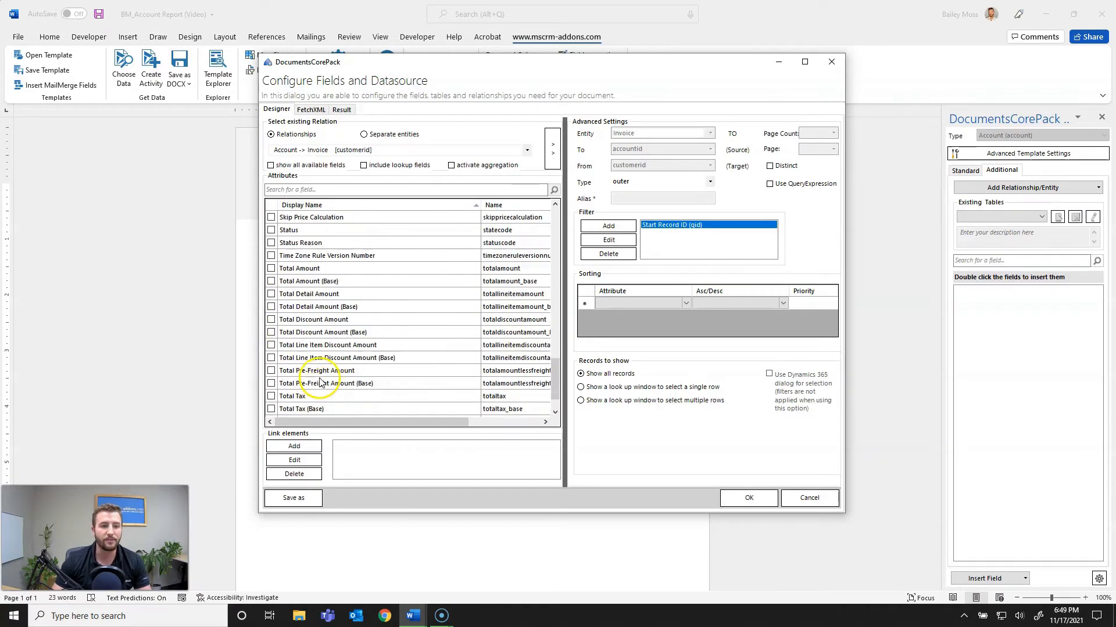
pyautogui.click(271, 268)
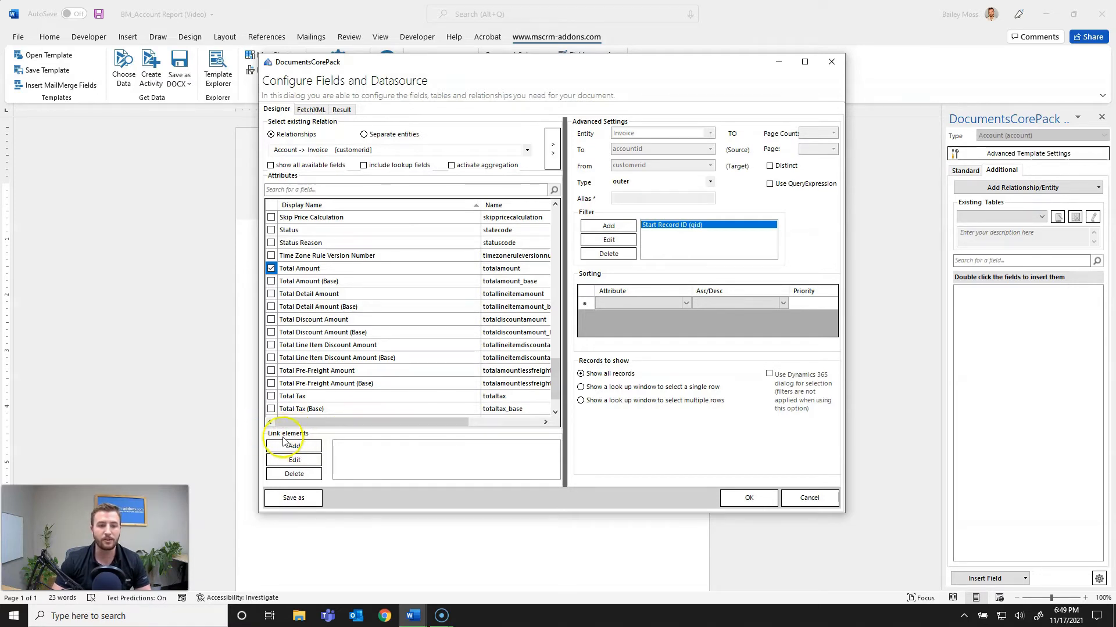
# Step: Link Invoice -> Invoice Product [invoiceid], ticking Amount, Price Per Unit, Product Name and Quantity
pyautogui.click(294, 446)
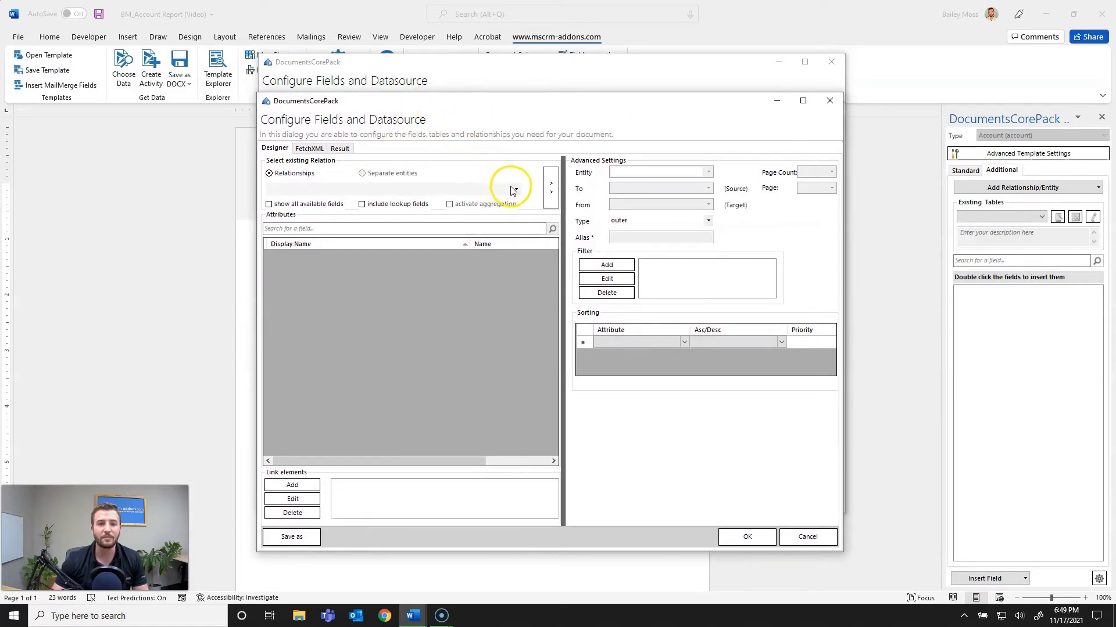
pyautogui.click(515, 188)
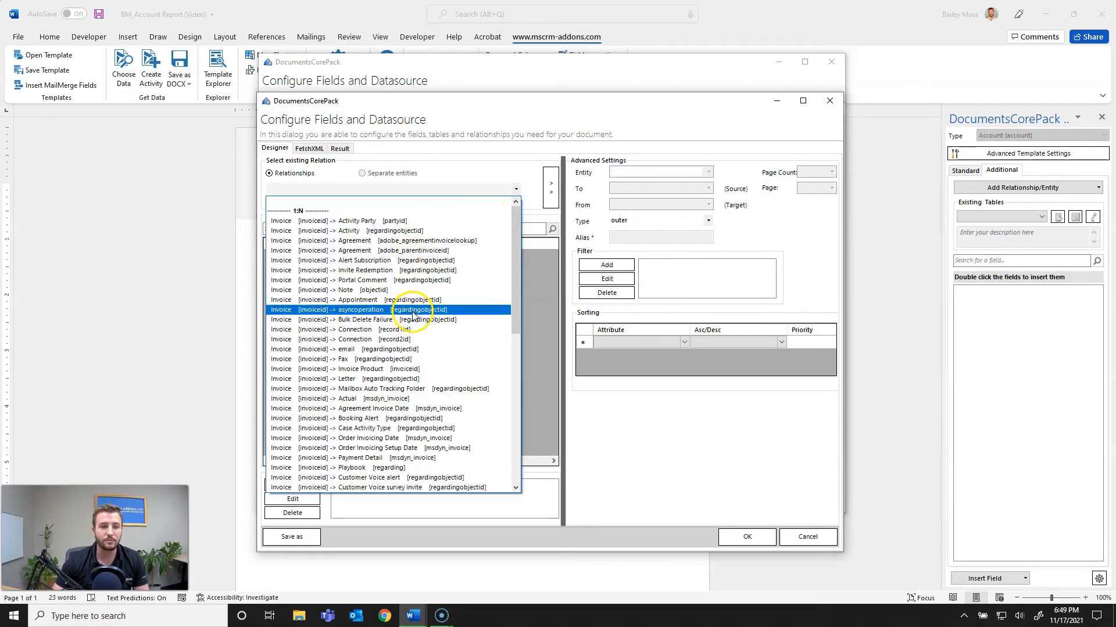
pyautogui.click(360, 368)
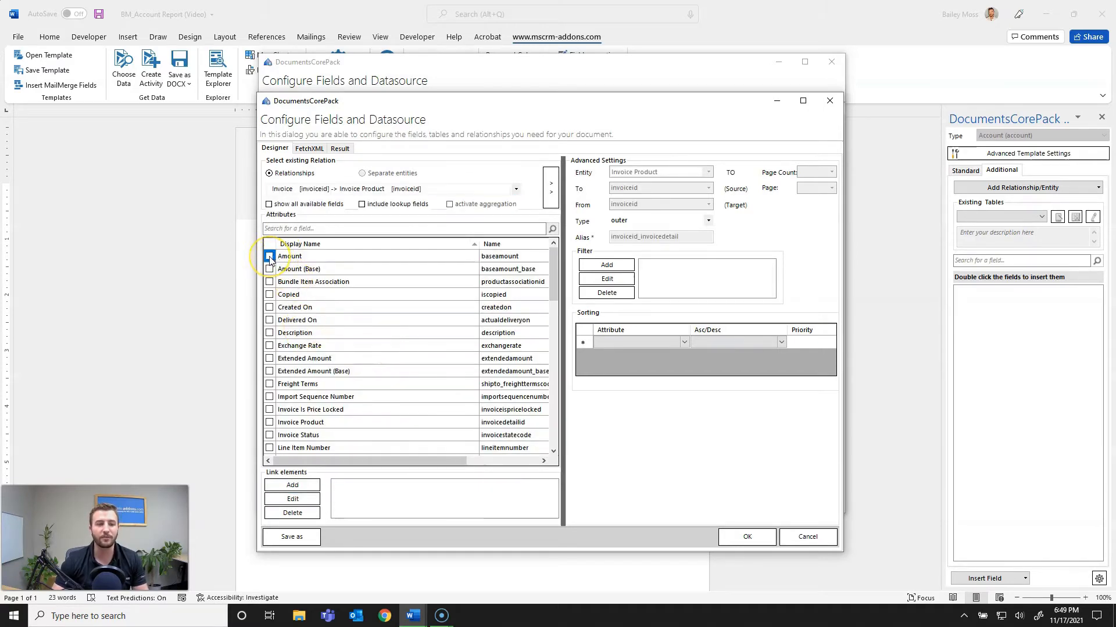
pyautogui.click(269, 256)
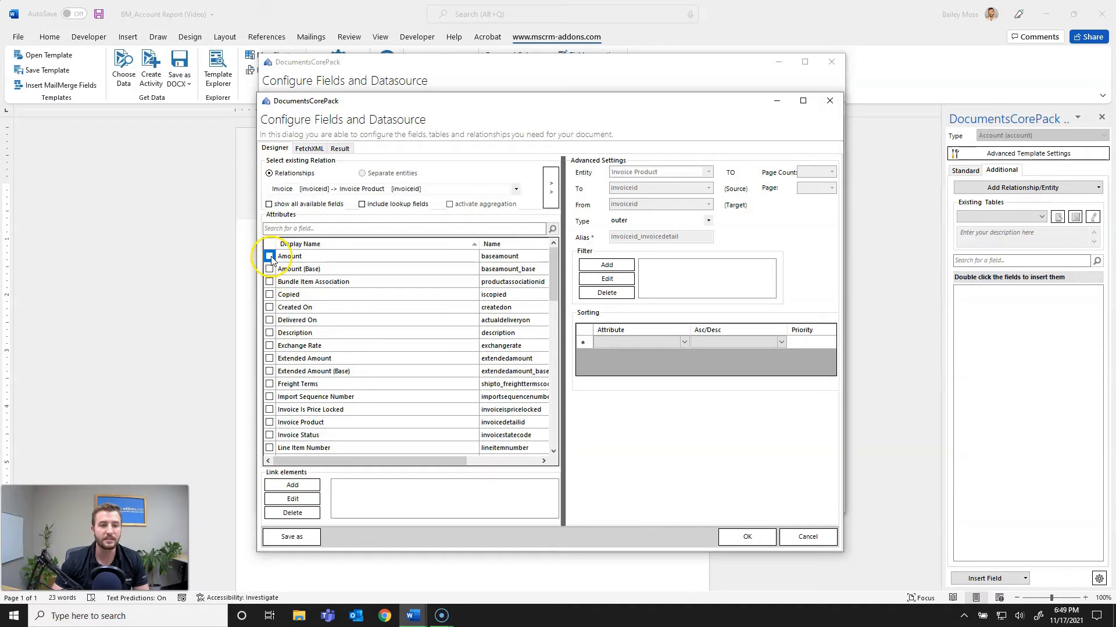
pyautogui.click(270, 256)
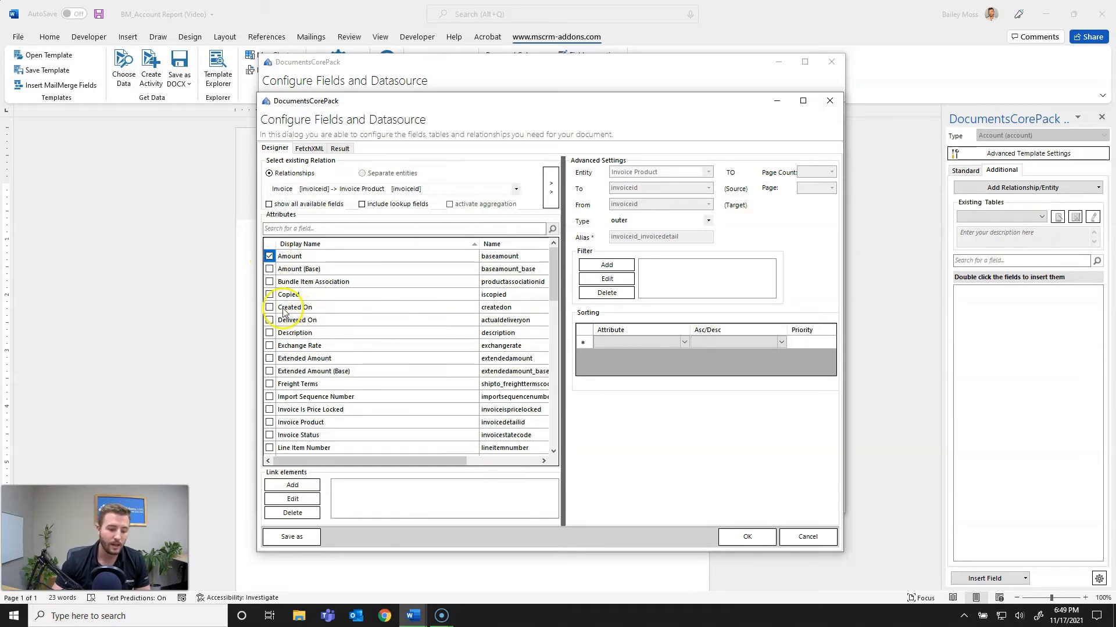
pyautogui.scroll(-3)
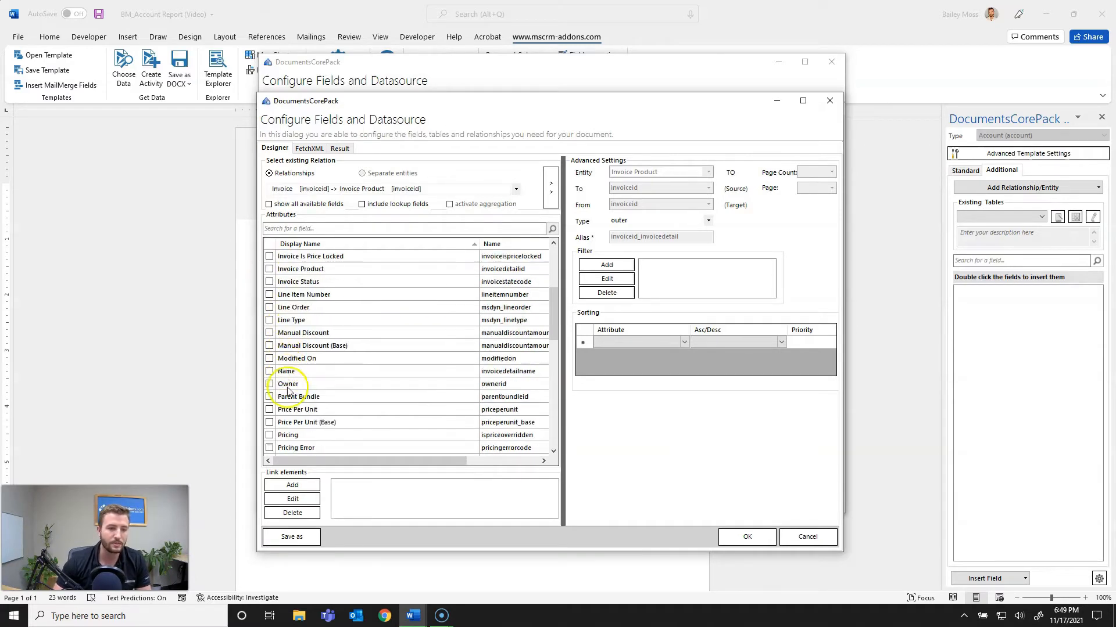
pyautogui.click(269, 371)
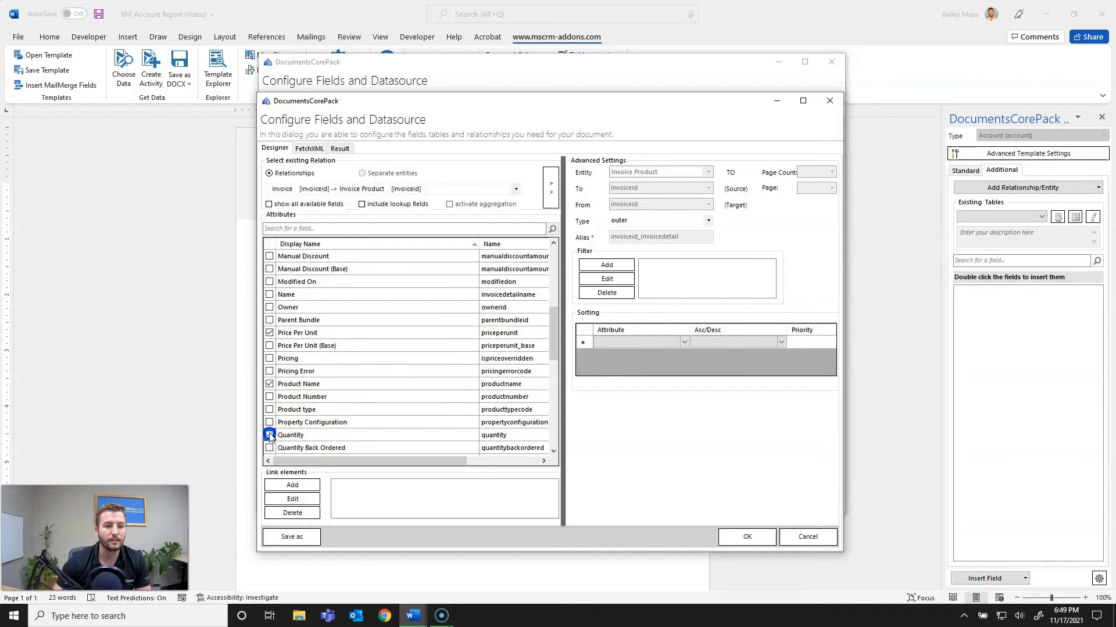
pyautogui.click(269, 434)
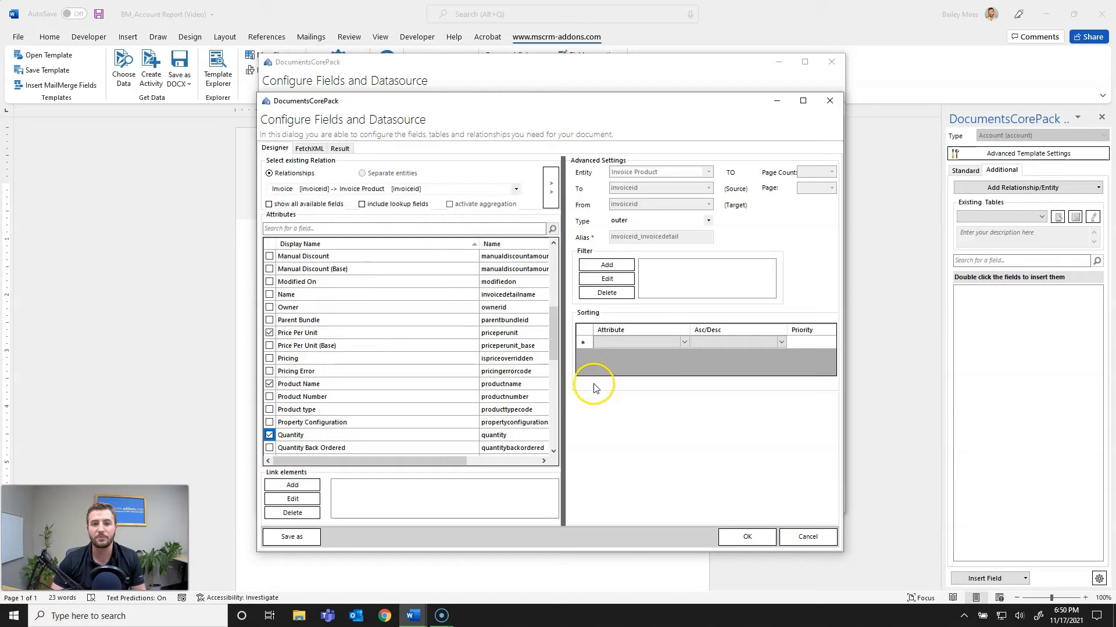
# Step: Set the invoice product sorting attribute to Amount and choose its sort direction
pyautogui.click(637, 342)
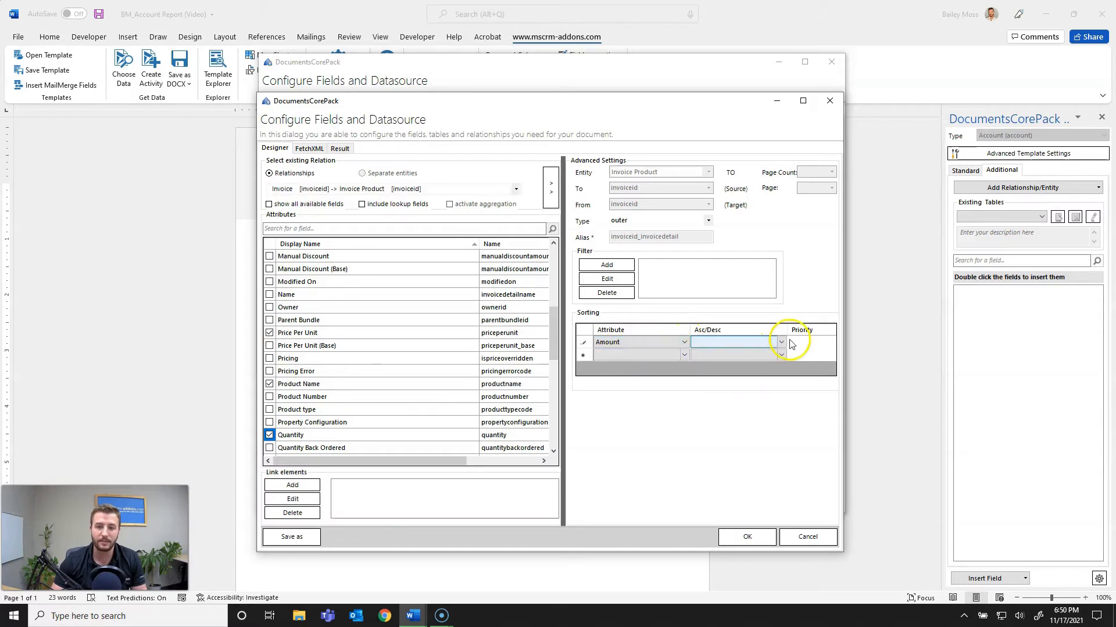
pyautogui.click(780, 342)
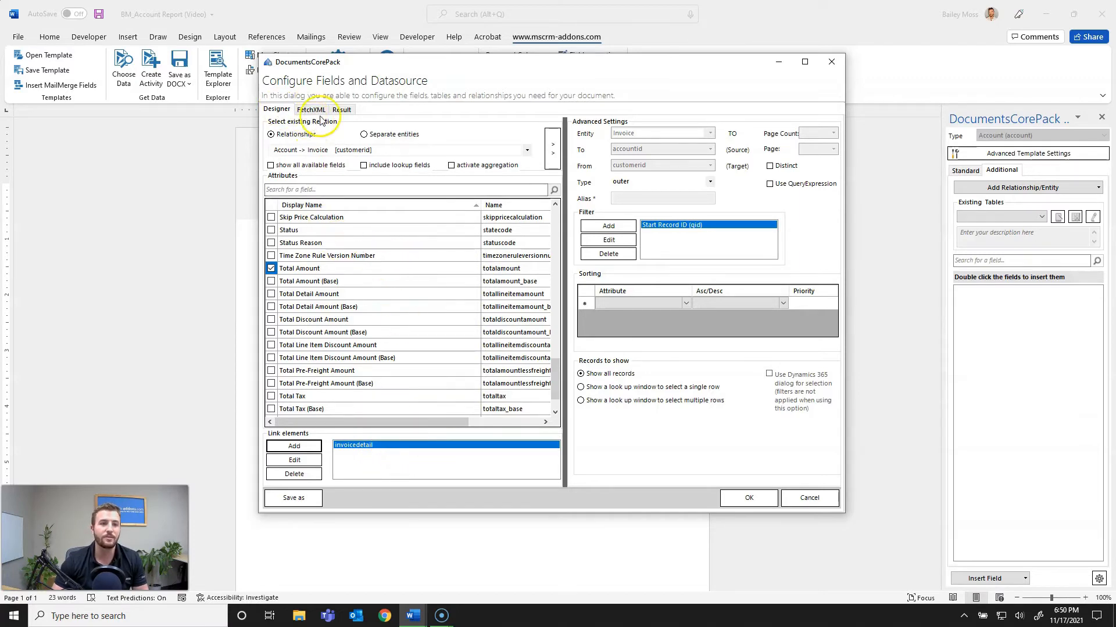
# Step: Run a test query for North Winds and scroll the results grid sideways
pyautogui.click(341, 109)
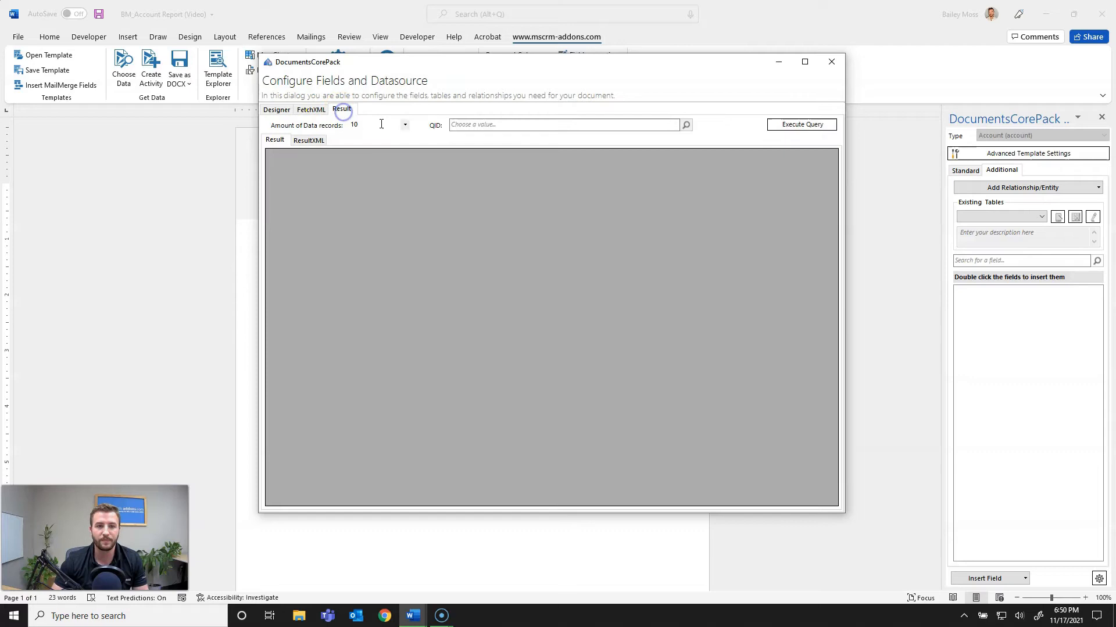
pyautogui.click(562, 125)
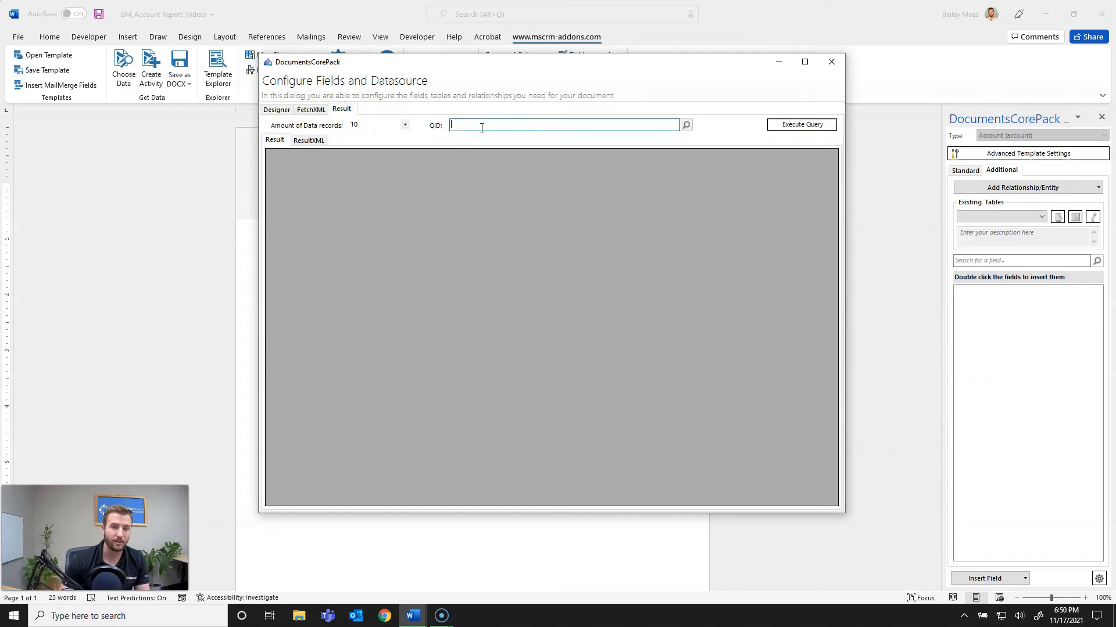
pyautogui.moveTo(609, 125)
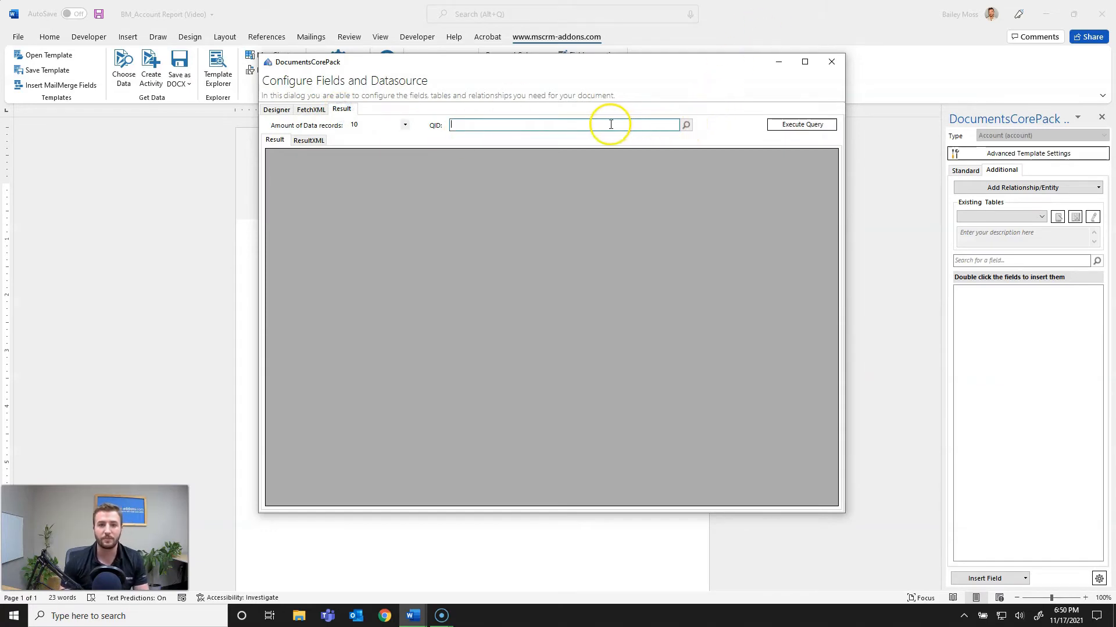
pyautogui.write('NO')
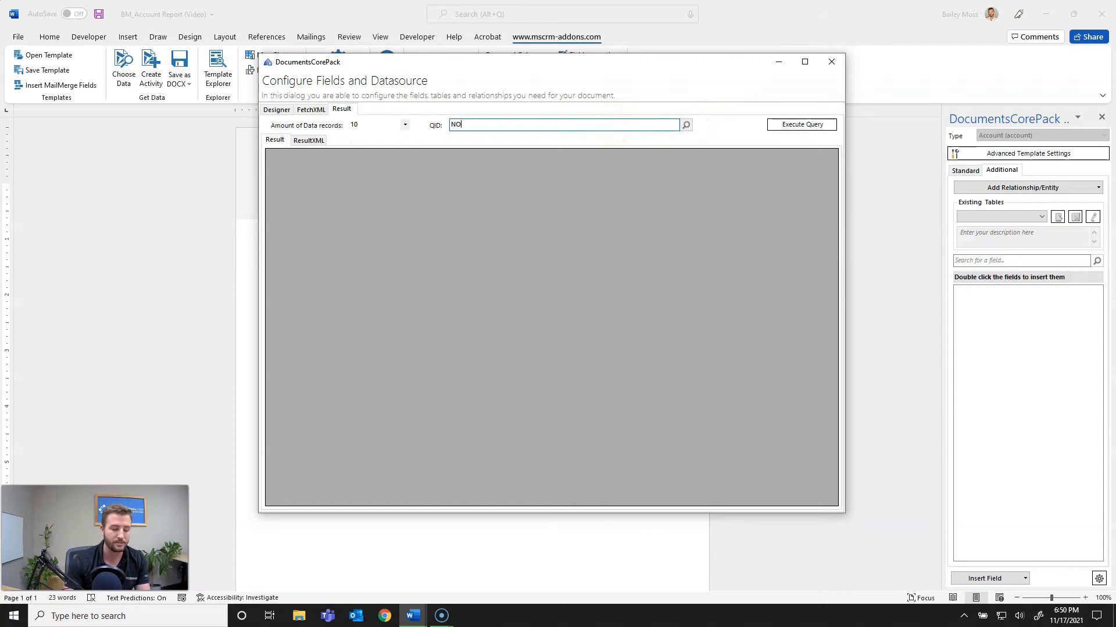
pyautogui.press('BackSpace')
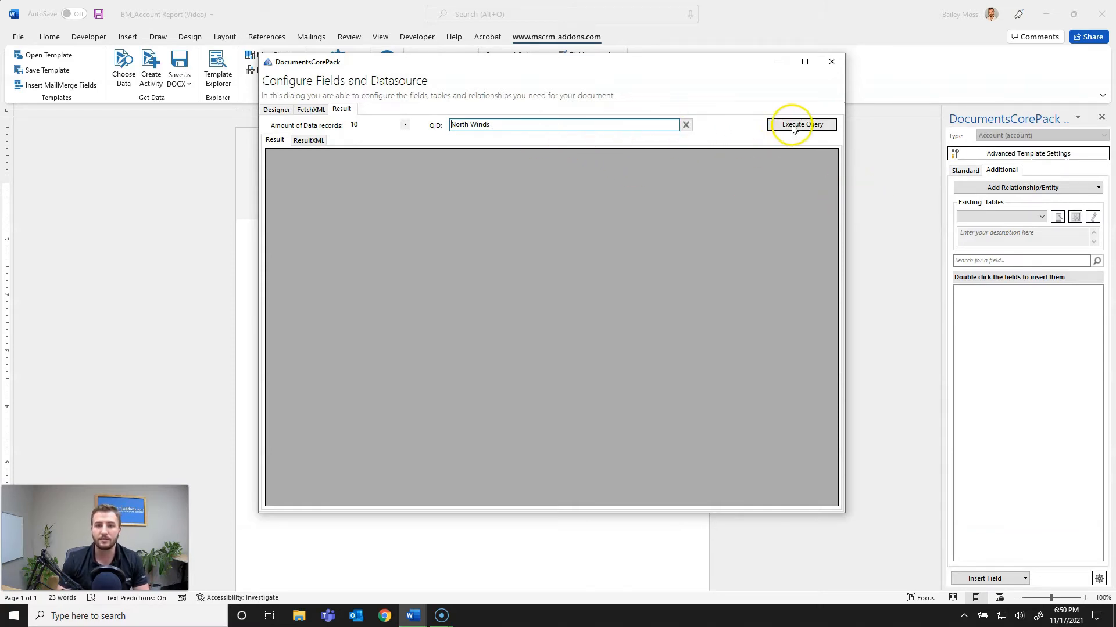
pyautogui.click(801, 125)
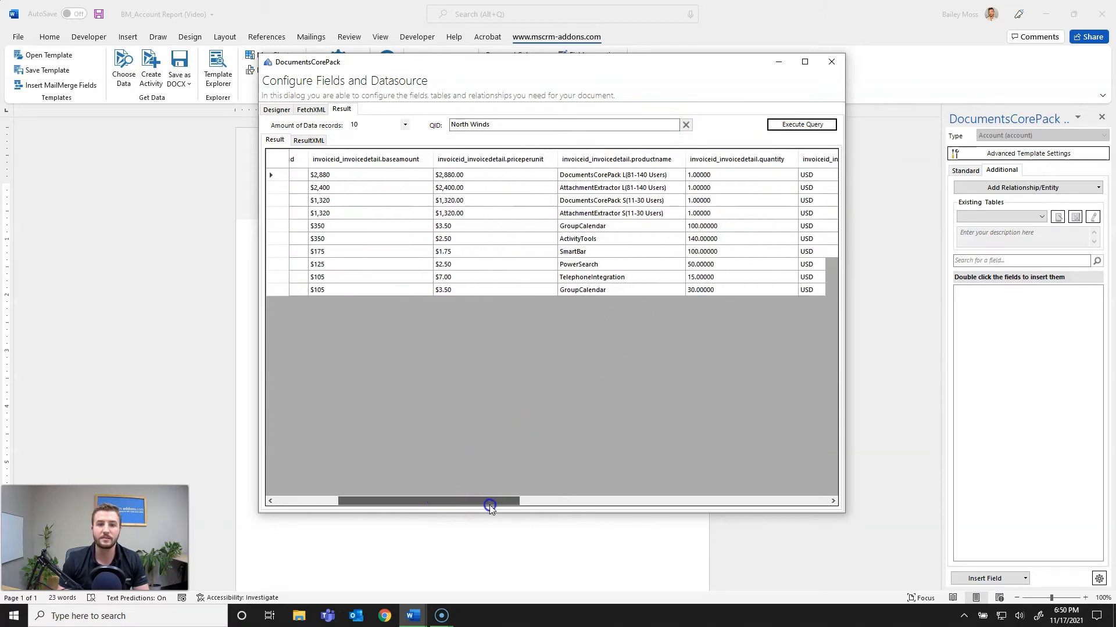
pyautogui.moveTo(491, 501); pyautogui.dragTo(398, 500)
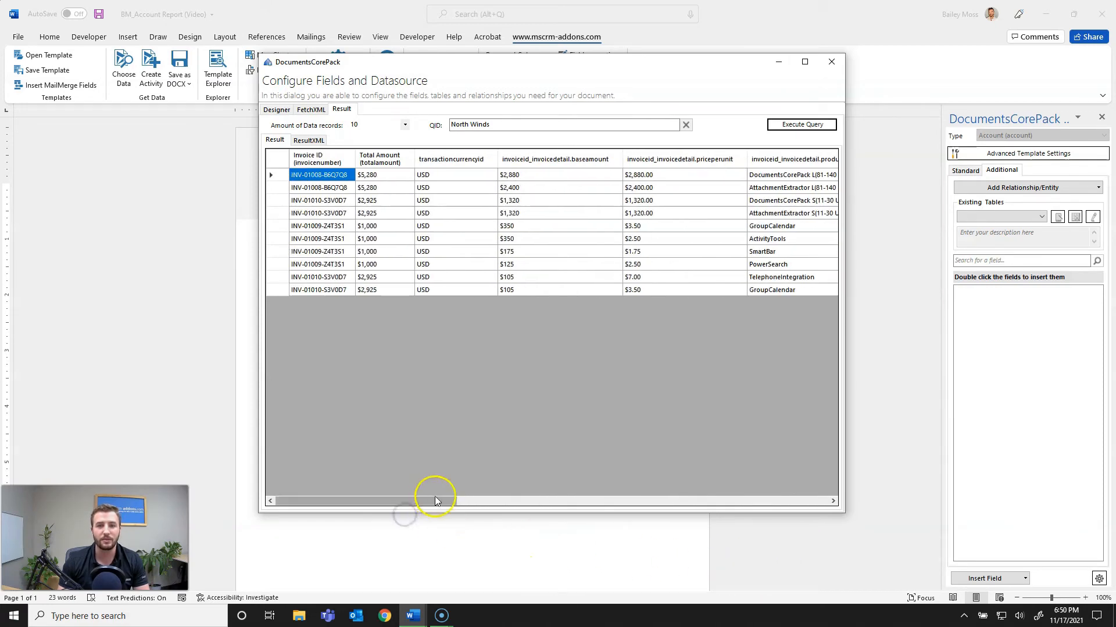
pyautogui.moveTo(472, 409)
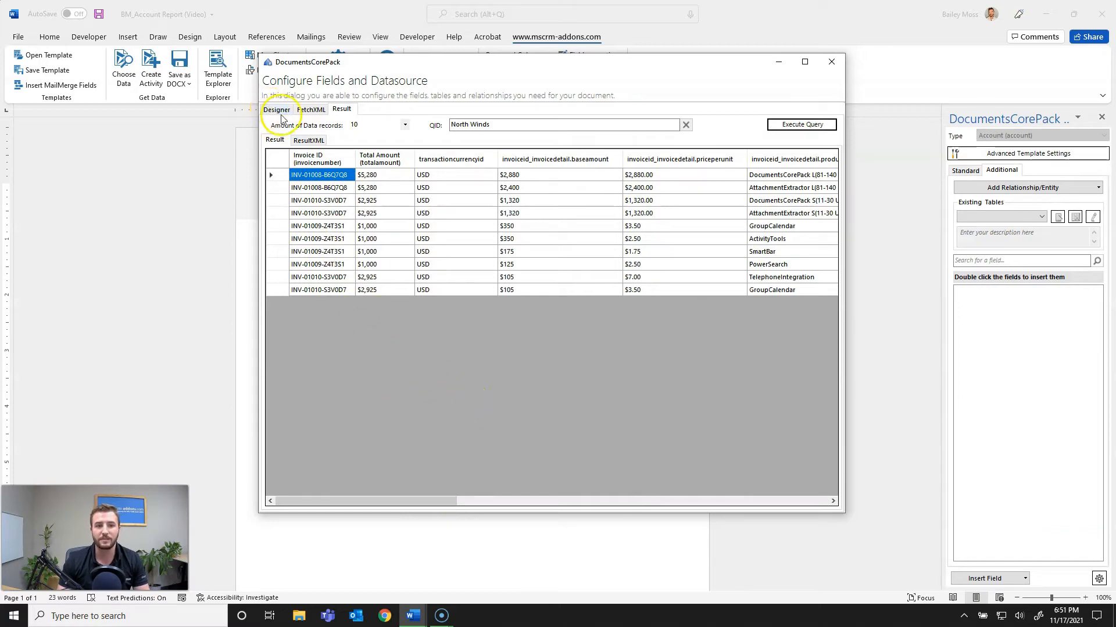
# Step: Add an invoice filter condition: Total Amount greater than 2000
pyautogui.click(277, 109)
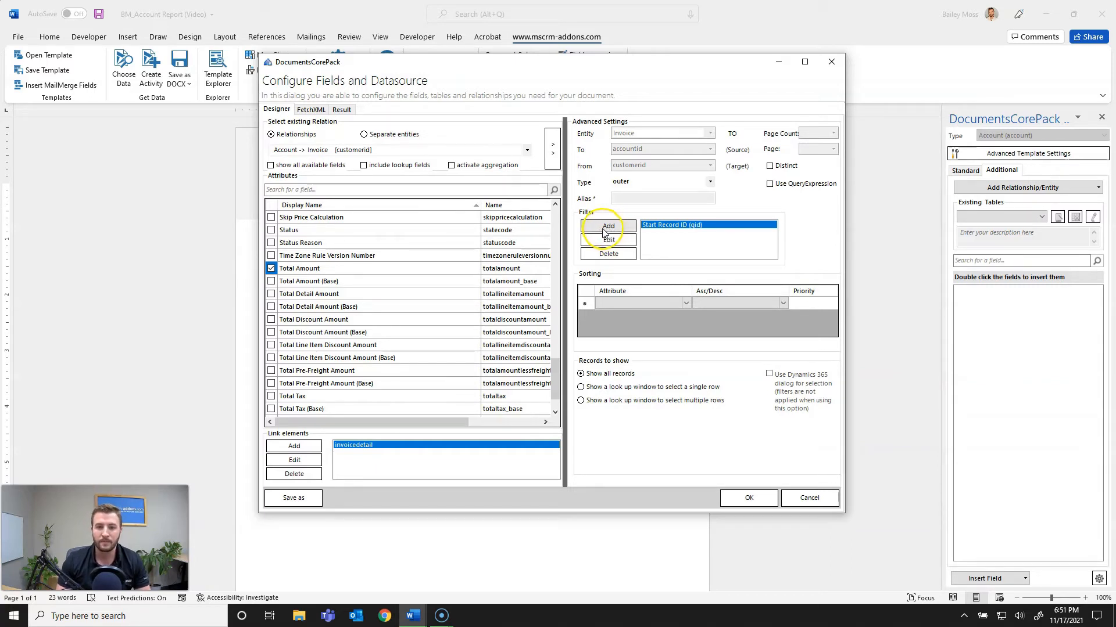
pyautogui.click(607, 240)
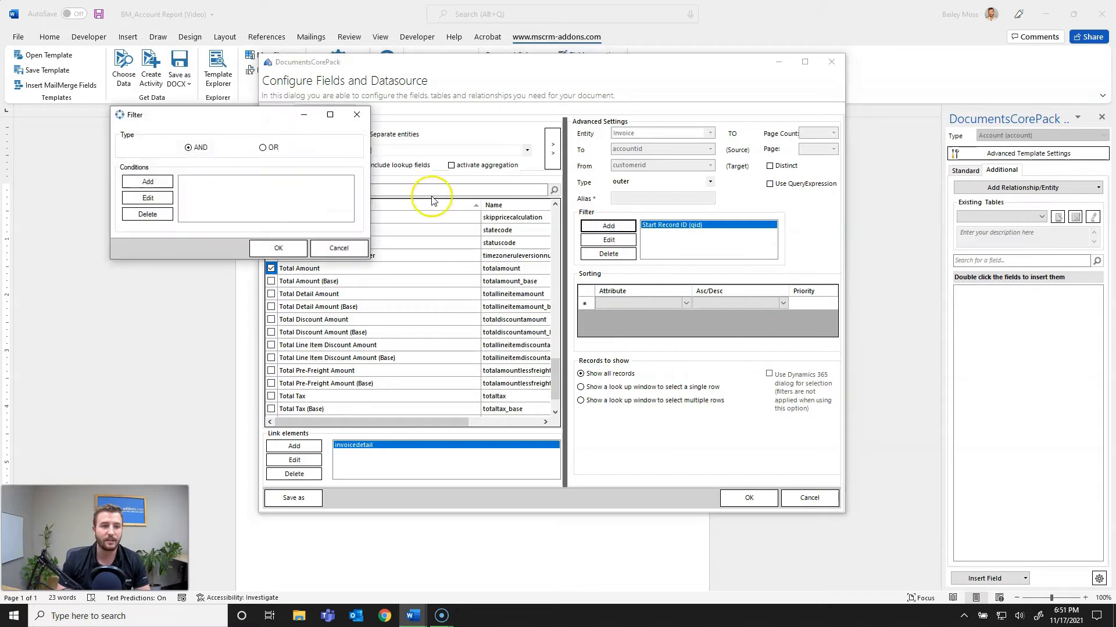
pyautogui.moveTo(134, 115); pyautogui.dragTo(213, 119)
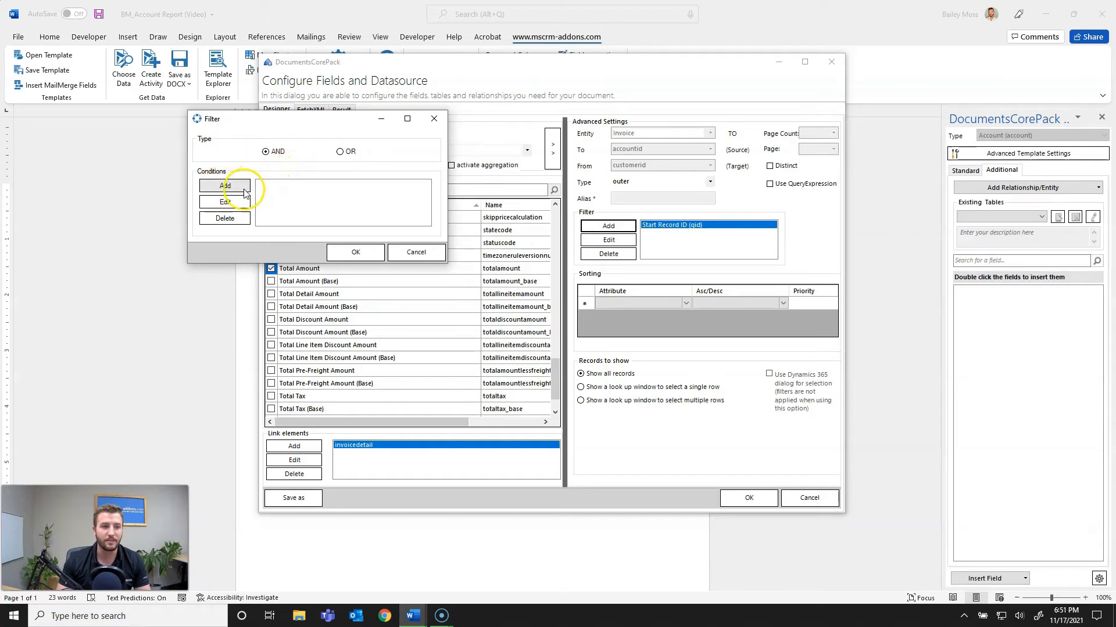
pyautogui.click(226, 186)
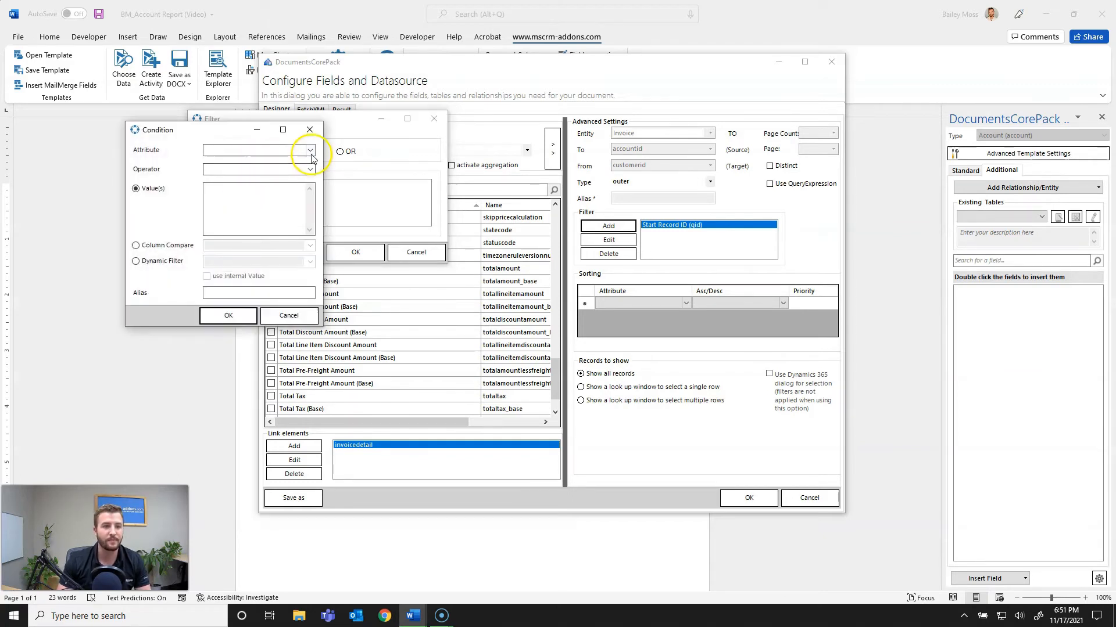
pyautogui.click(309, 150)
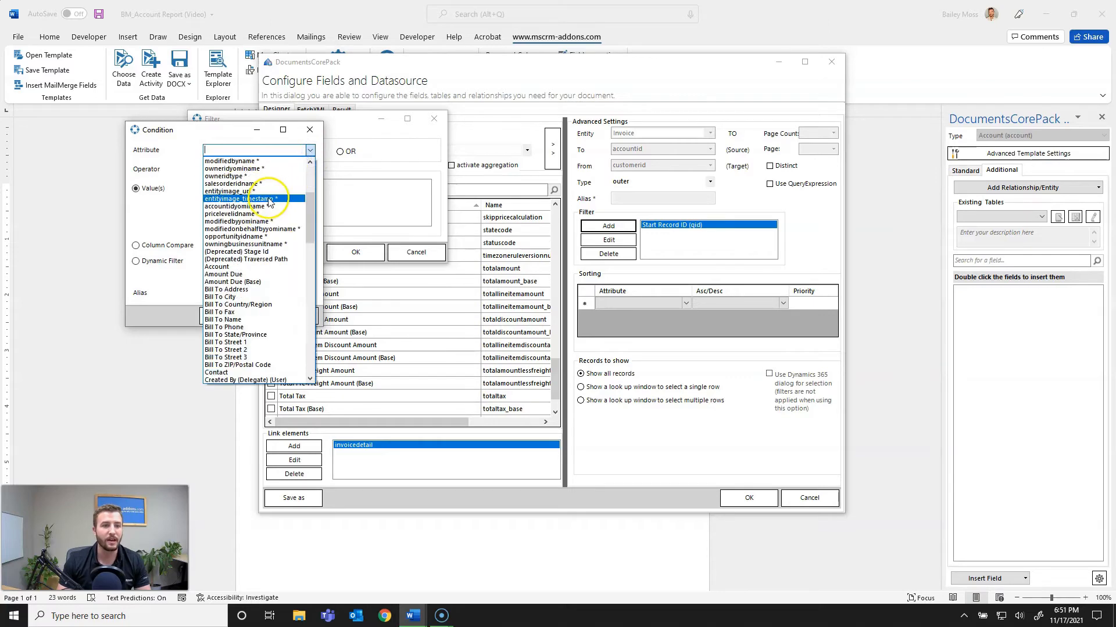
pyautogui.scroll(-3)
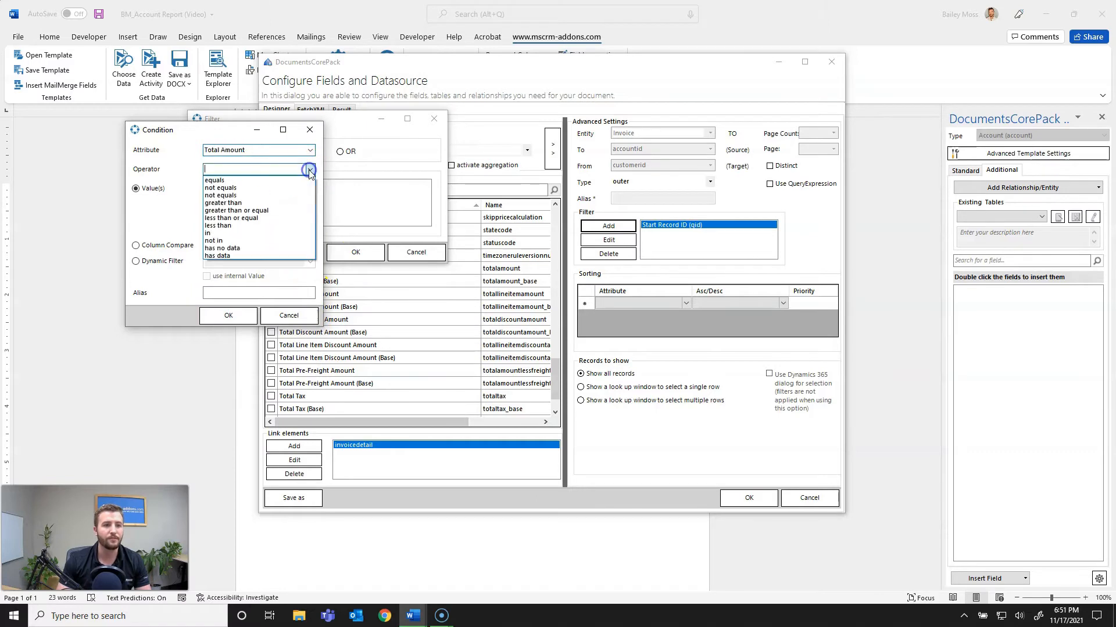
pyautogui.moveTo(242, 187)
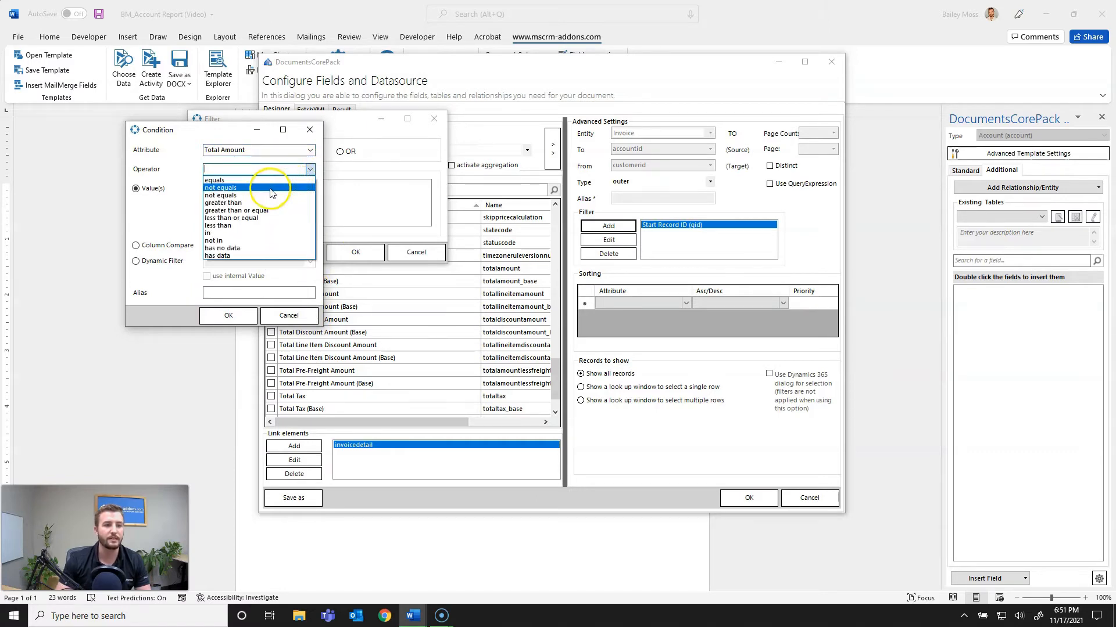
pyautogui.click(223, 203)
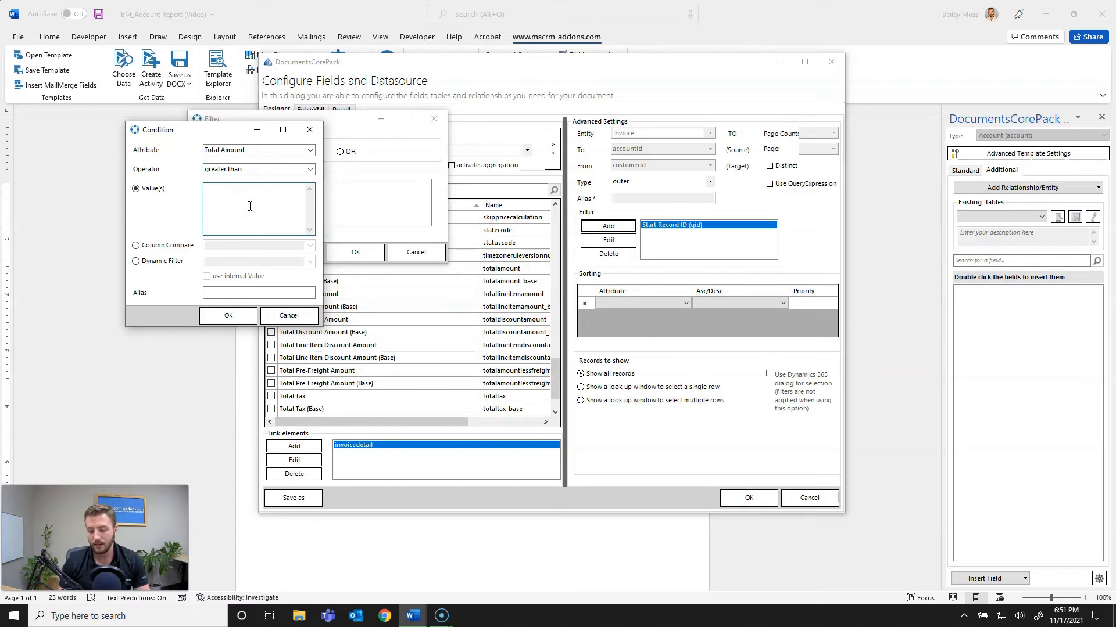
pyautogui.write('2000')
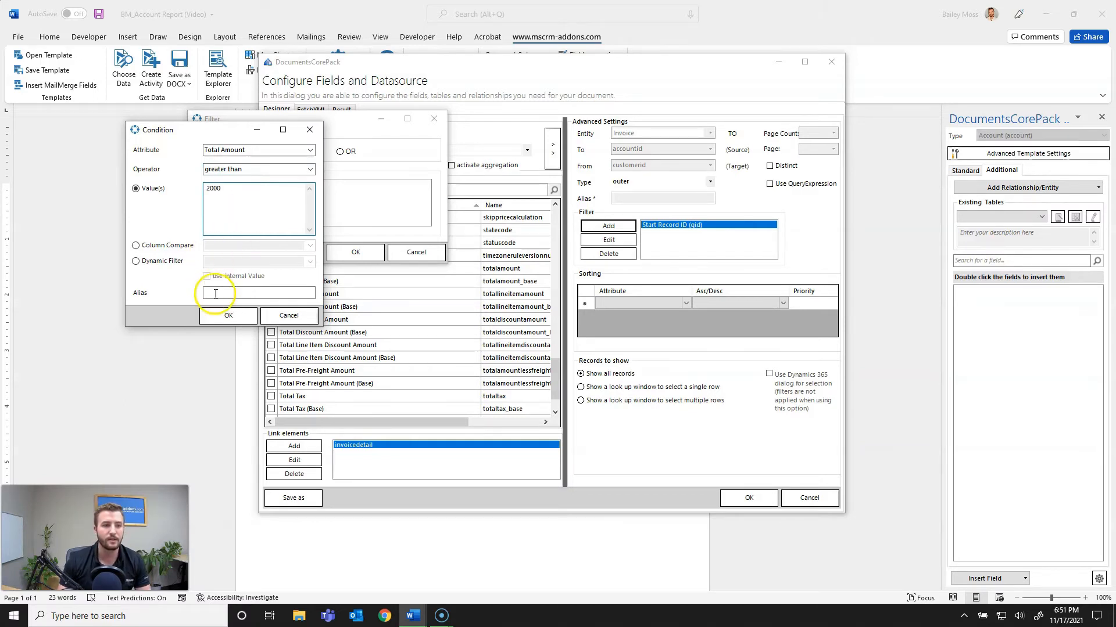
pyautogui.click(228, 315)
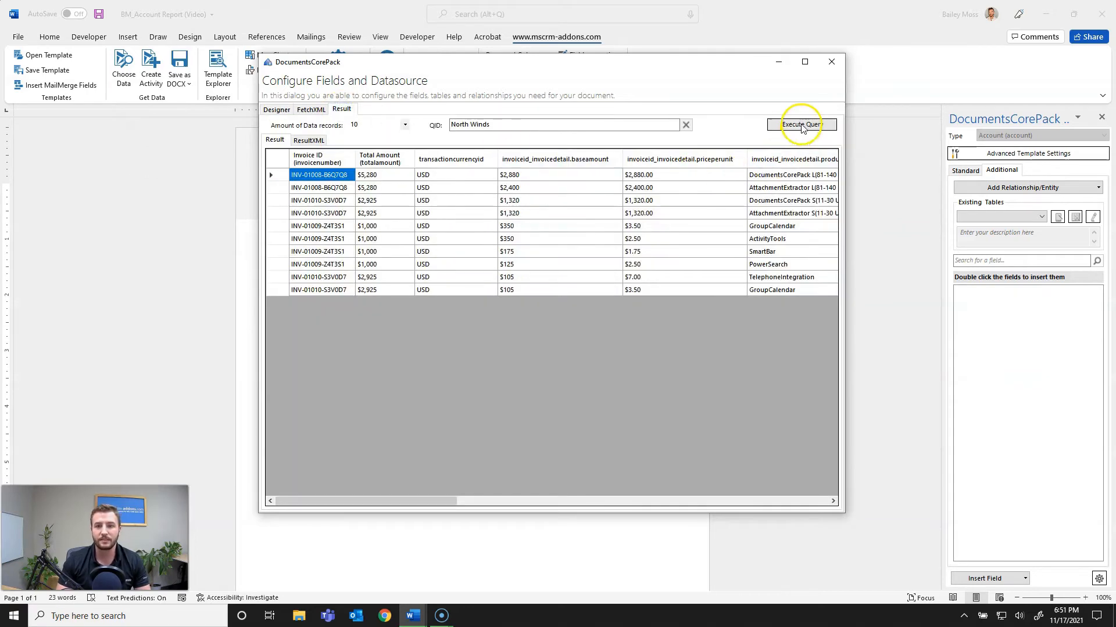
# Step: Rerun the North Winds query with the filter, then go back to the Designer tab
pyautogui.click(801, 124)
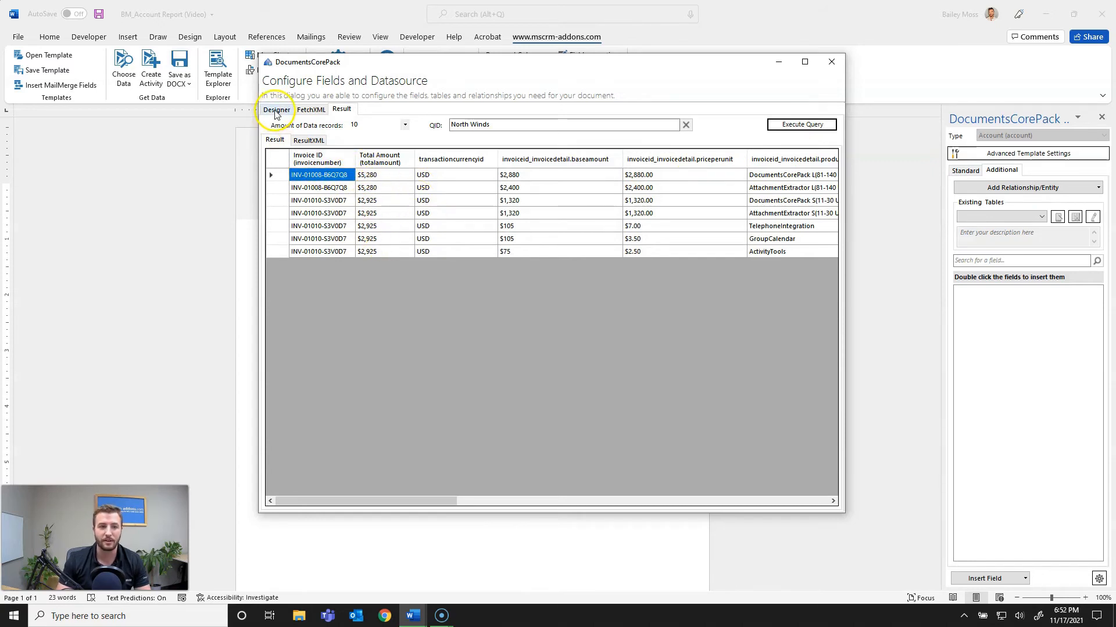
pyautogui.click(276, 109)
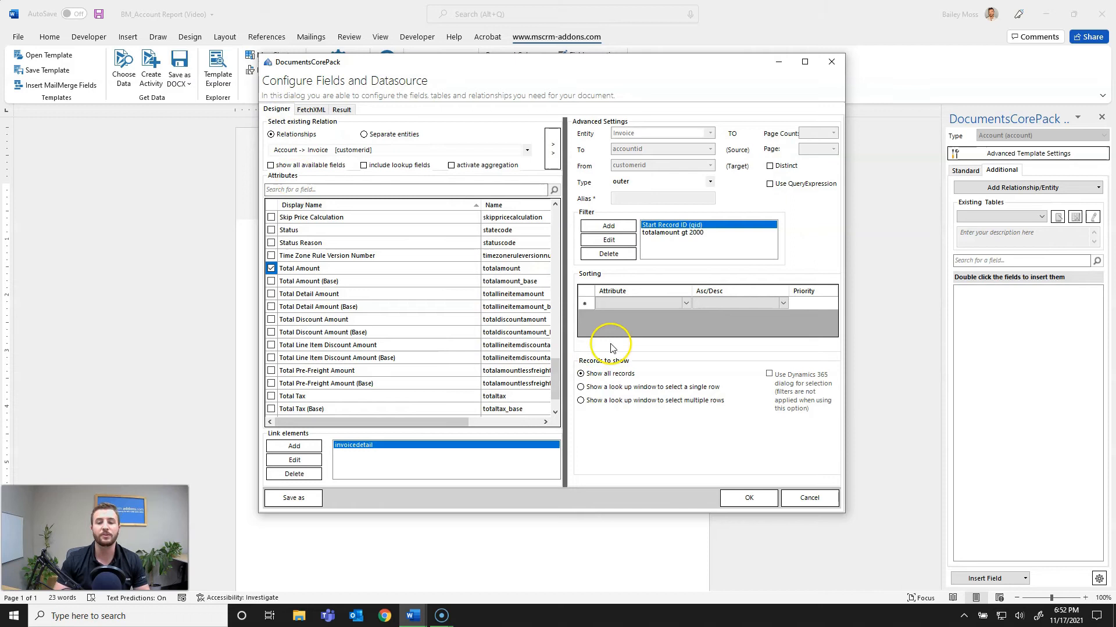
pyautogui.moveTo(669, 331)
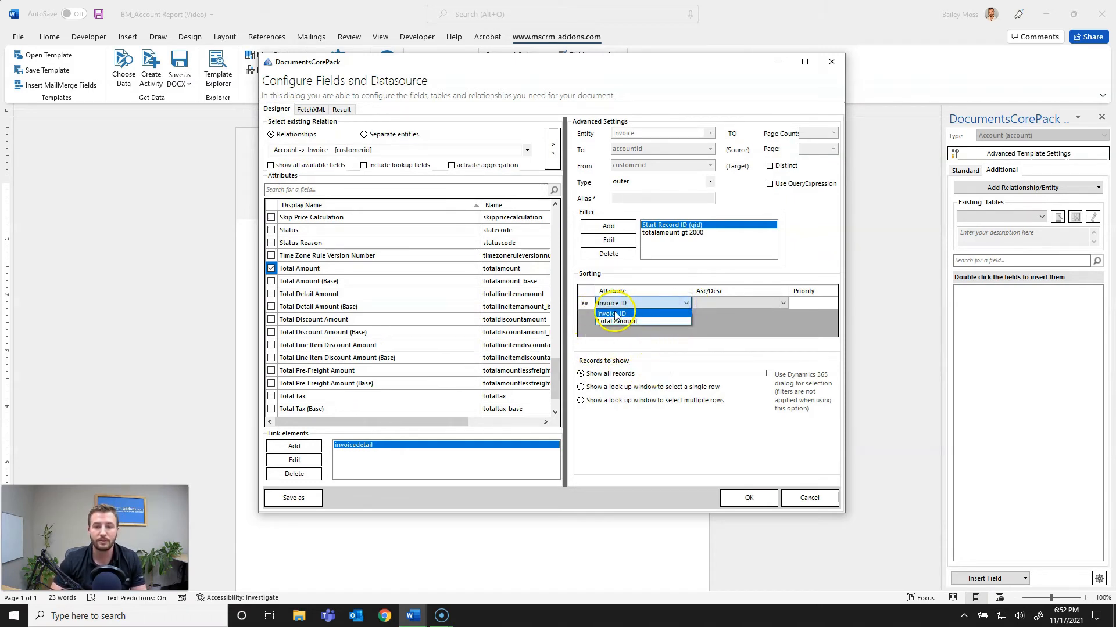
# Step: Sort invoices by Invoice ID ascending and confirm the data source settings
pyautogui.click(612, 303)
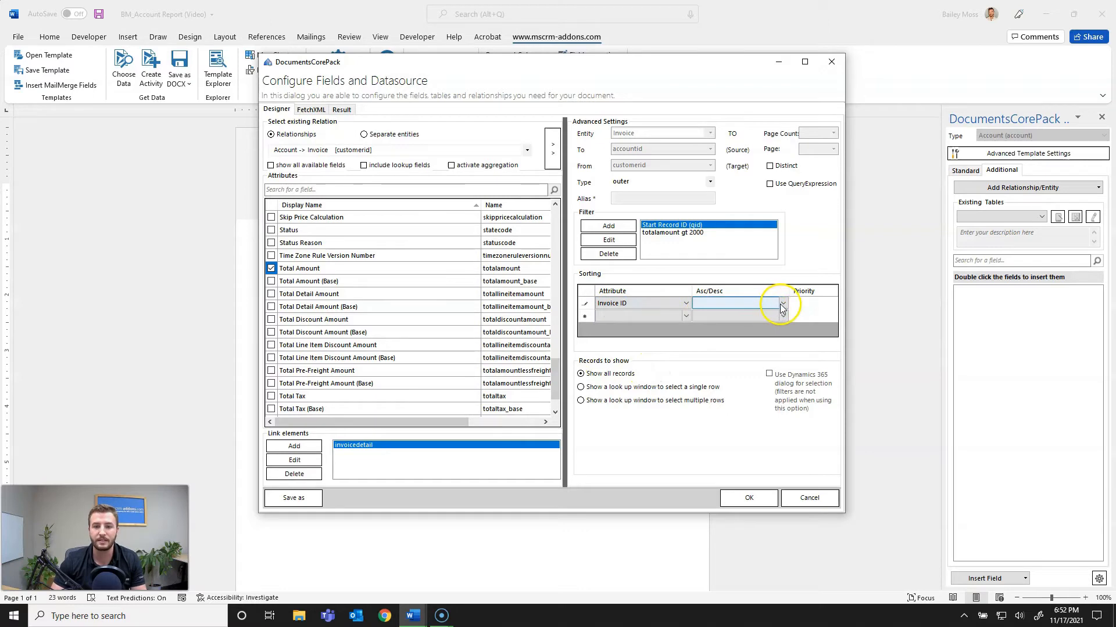
pyautogui.click(781, 303)
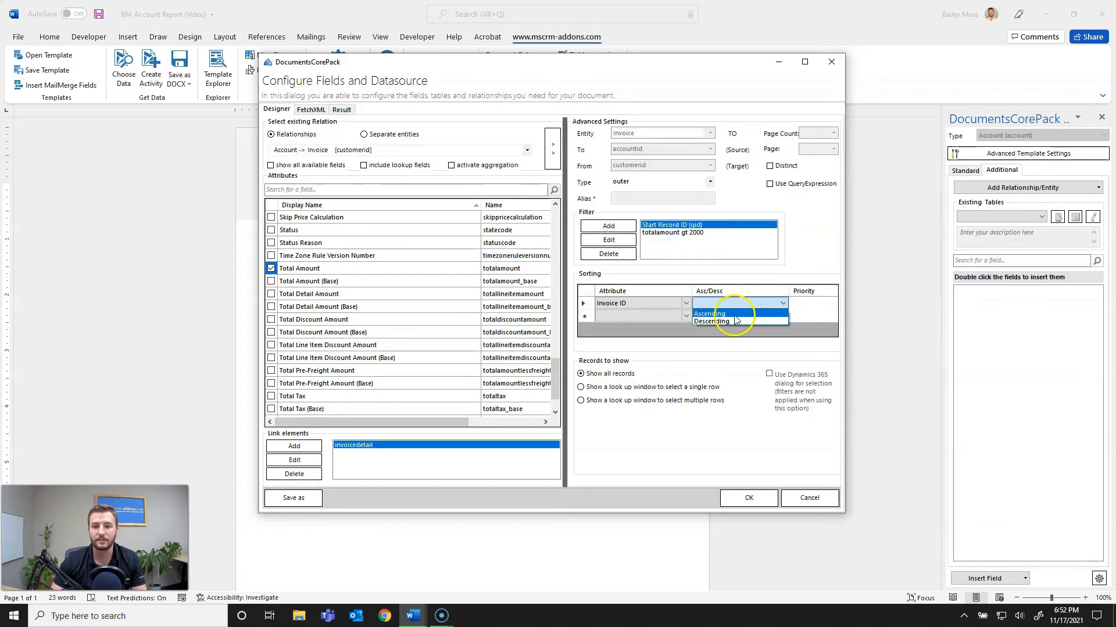
pyautogui.click(708, 314)
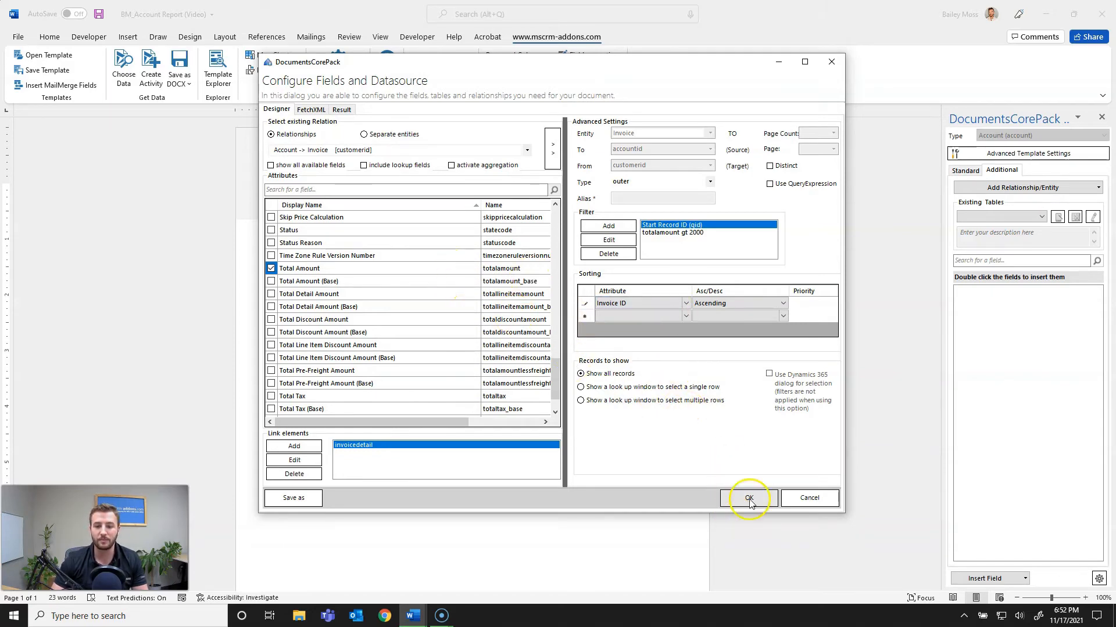
pyautogui.click(745, 497)
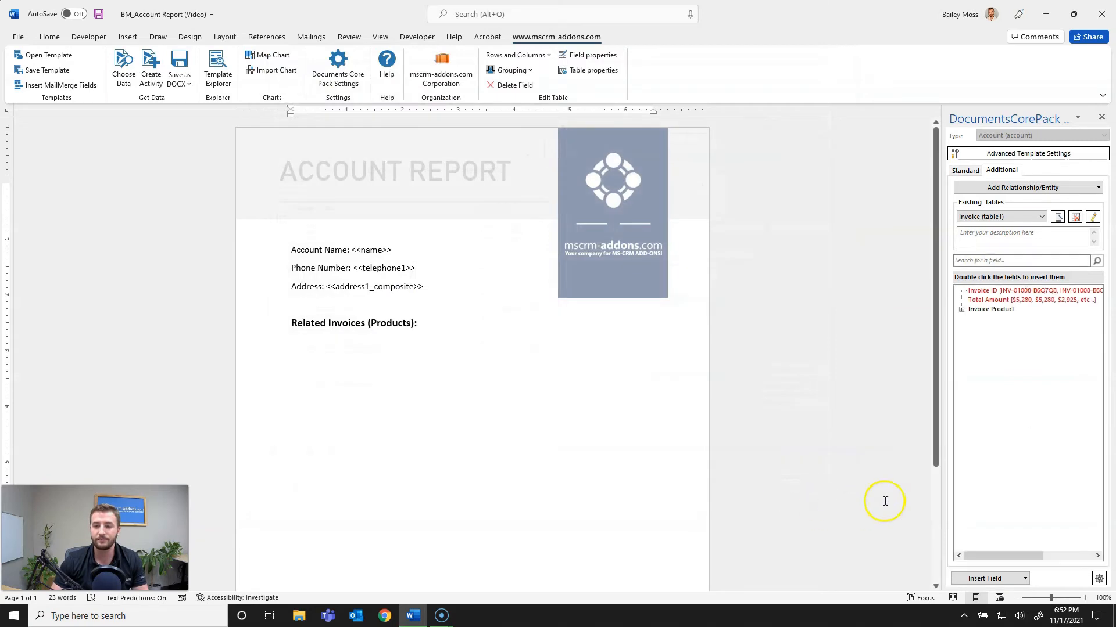
# Step: Expand Invoice Product and double-click one of its fields to get the Insert new table prompt
pyautogui.click(961, 309)
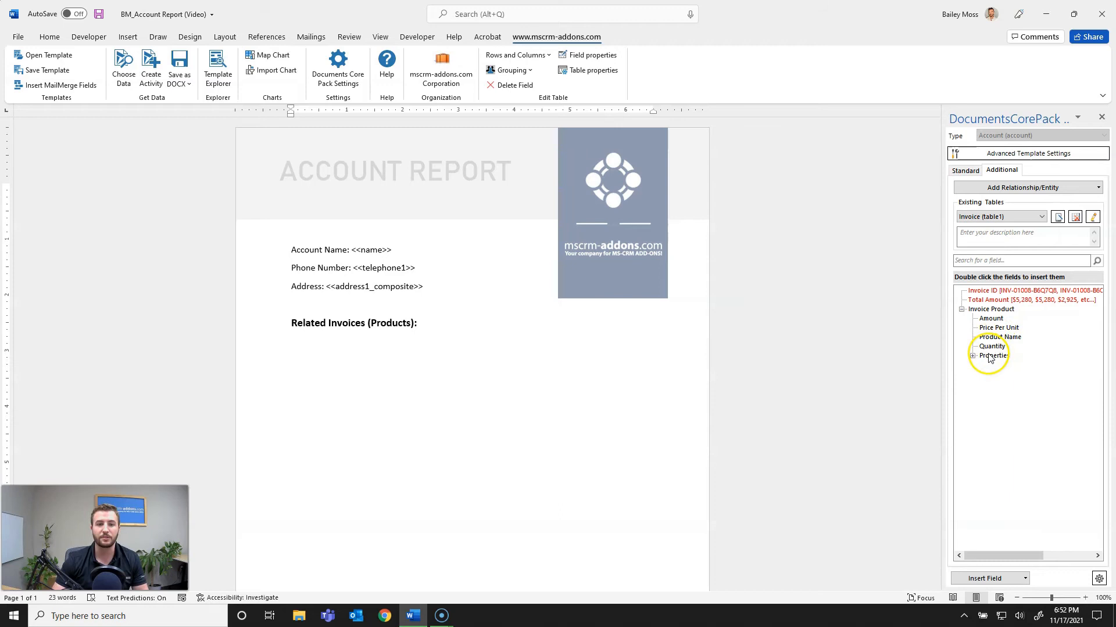
pyautogui.moveTo(991, 346)
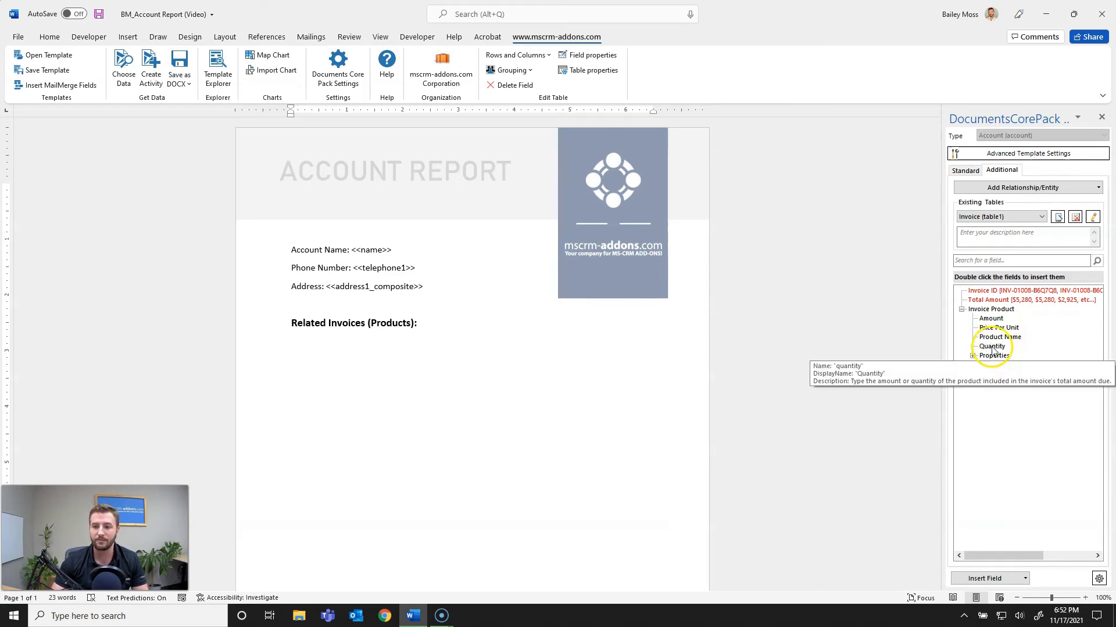
pyautogui.doubleClick(991, 346)
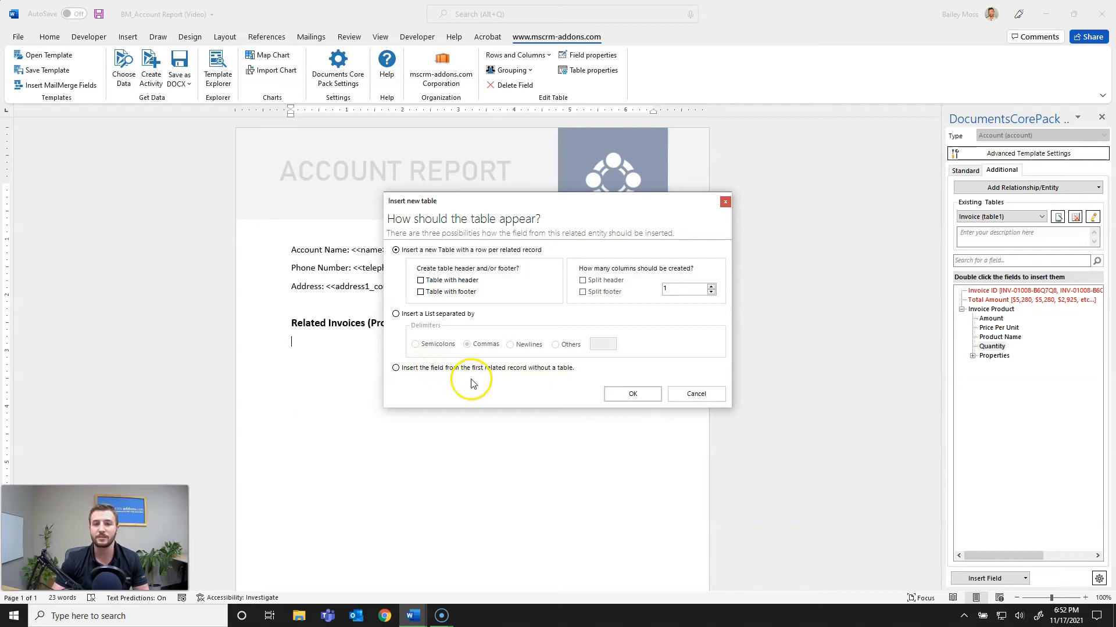
pyautogui.moveTo(511, 384)
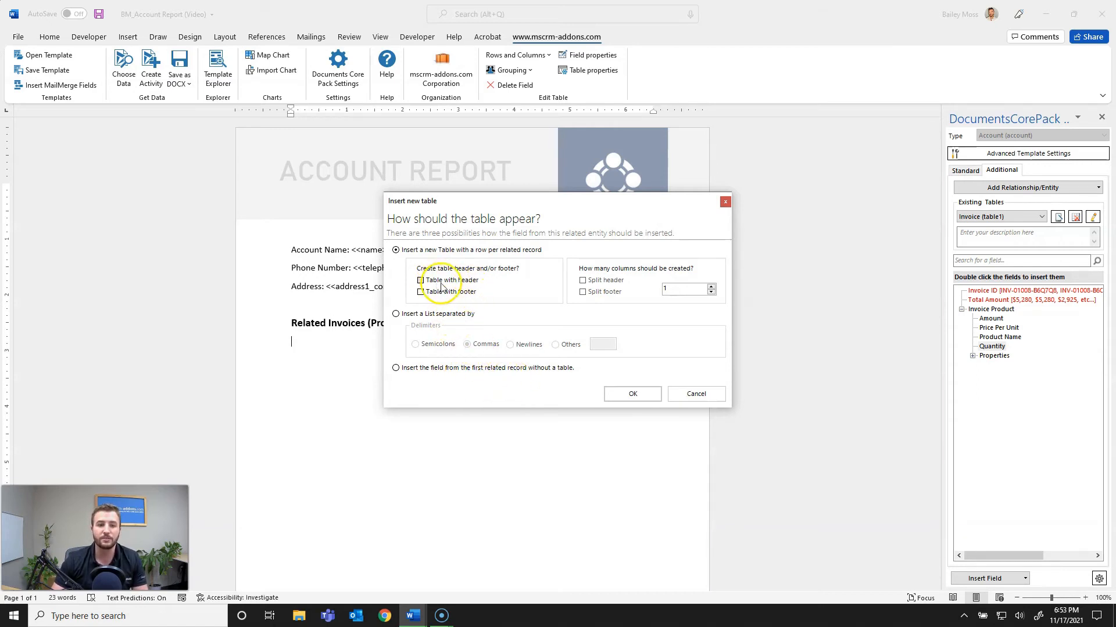
# Step: Insert a table with a header row split into four columns
pyautogui.click(420, 279)
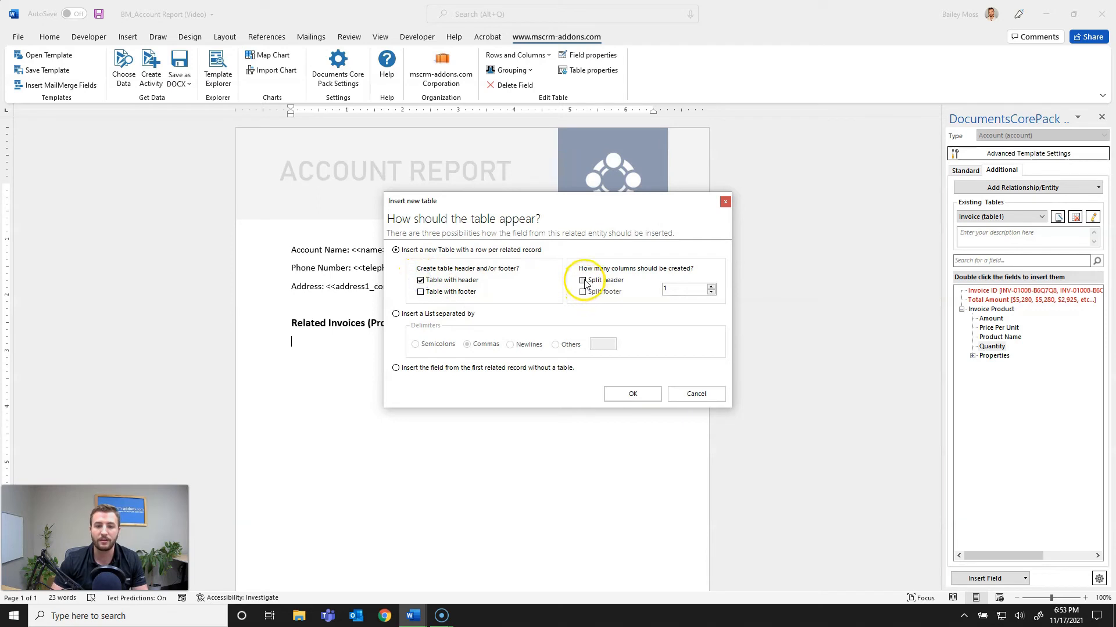
pyautogui.click(582, 279)
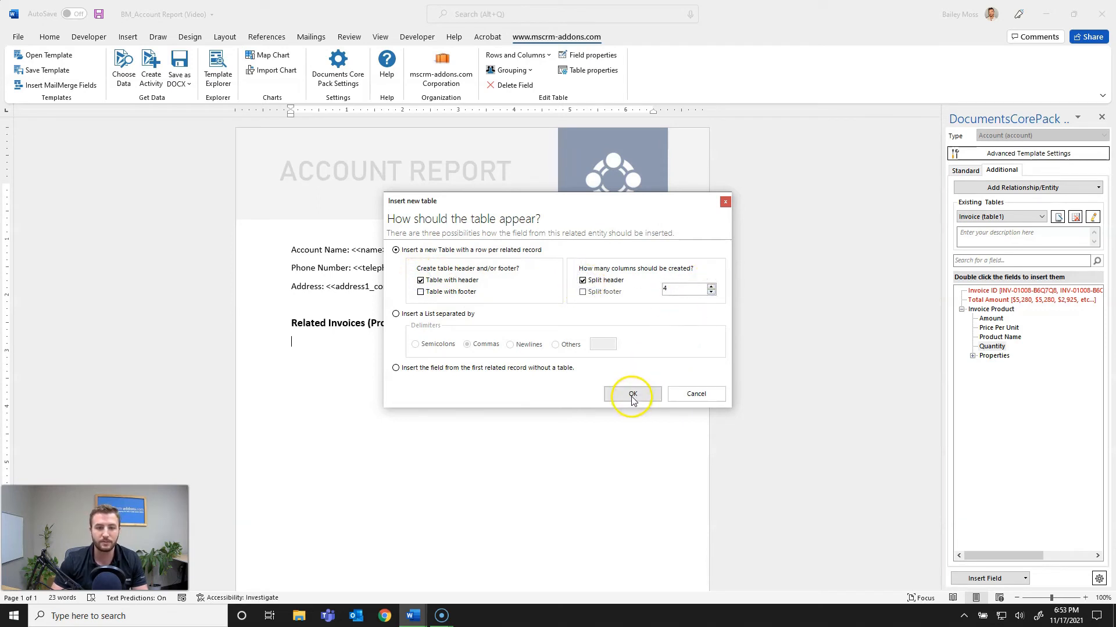
pyautogui.click(632, 394)
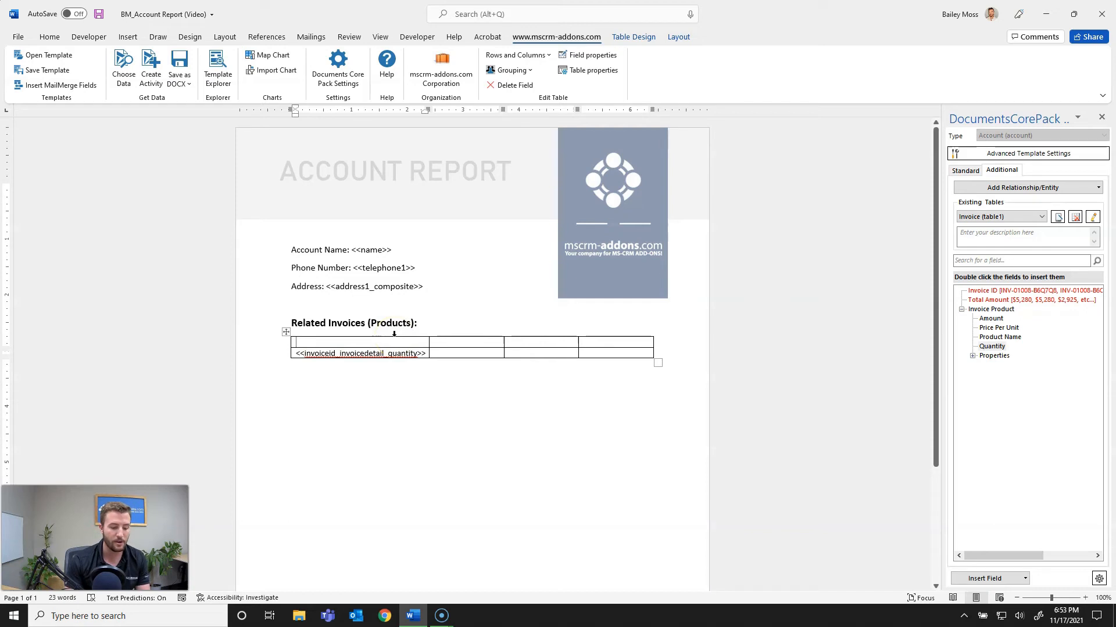
# Step: Type the column headers Quantity, Product and Amount into the table header
pyautogui.write('Quantity')
pyautogui.click(466, 341)
pyautogui.write('Product')
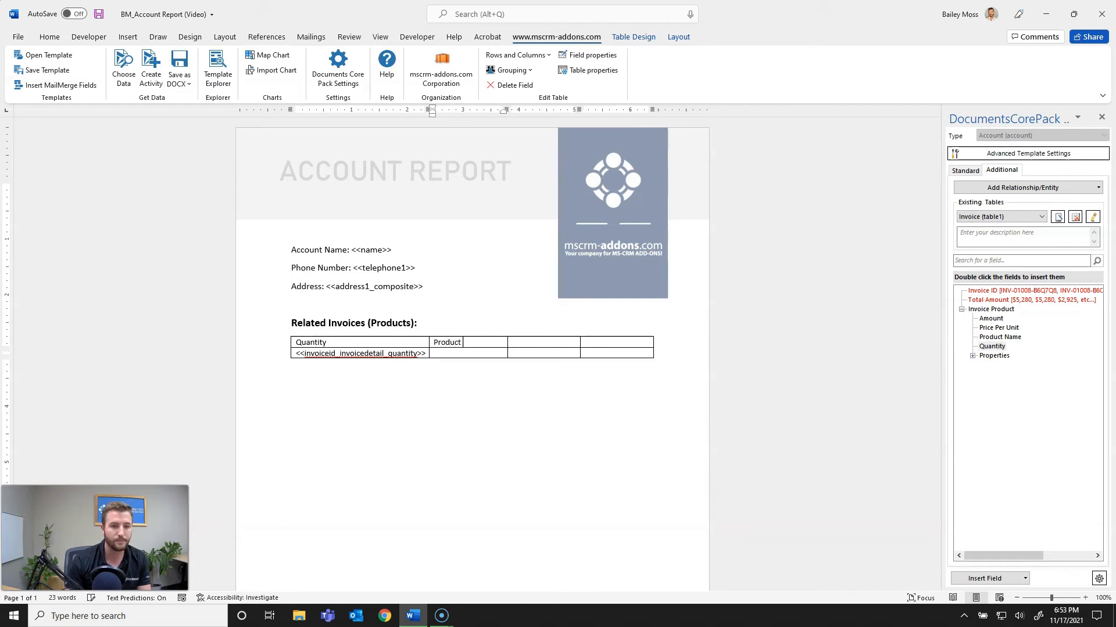
pyautogui.write('Price')
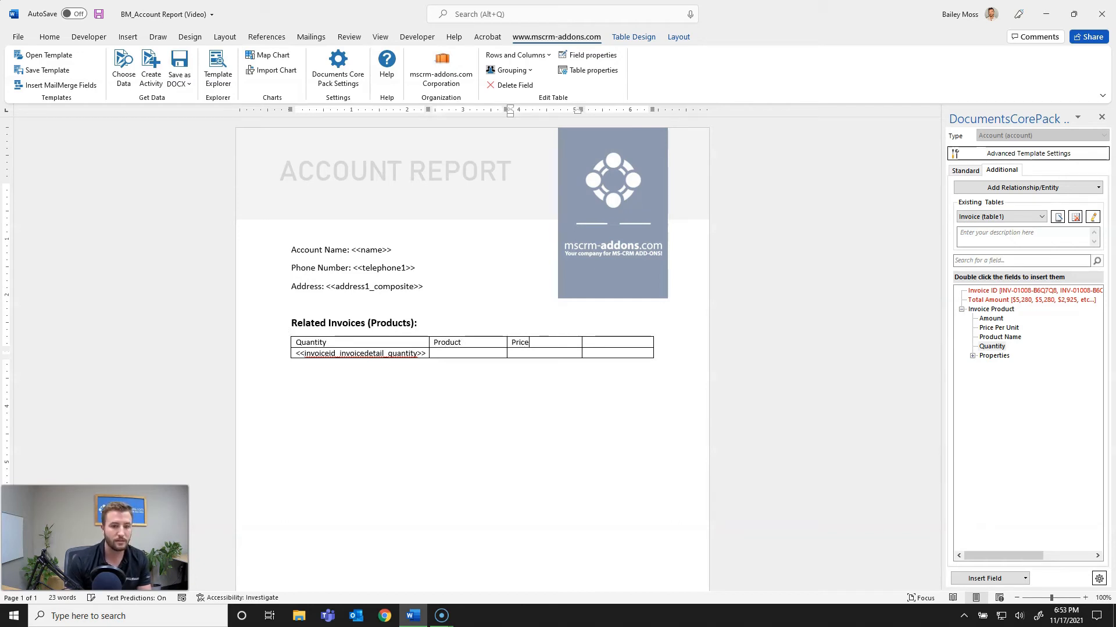
pyautogui.write('Amount')
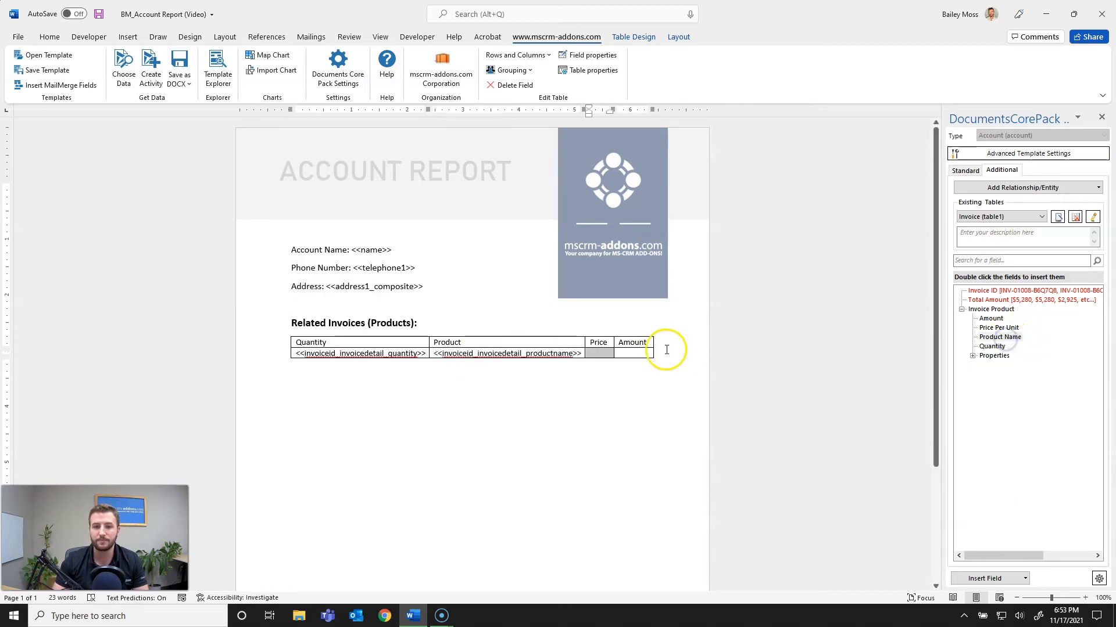
pyautogui.moveTo(999, 327)
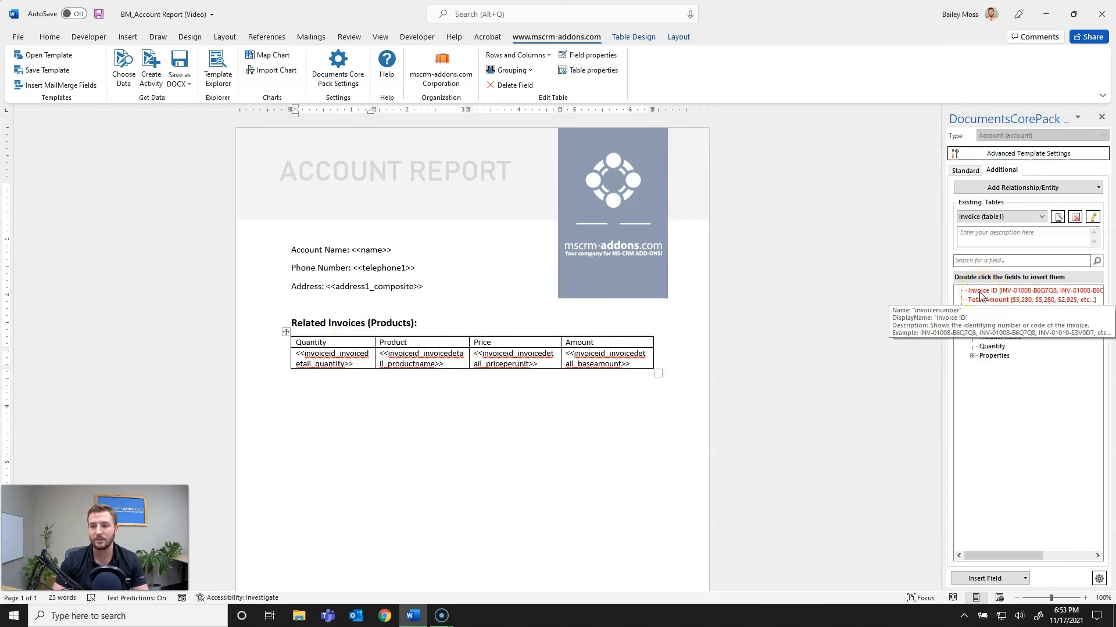
# Step: Insert Invoice ID, apply grouping, and delete the extra invoicenumber fields from header and footer
pyautogui.click(961, 308)
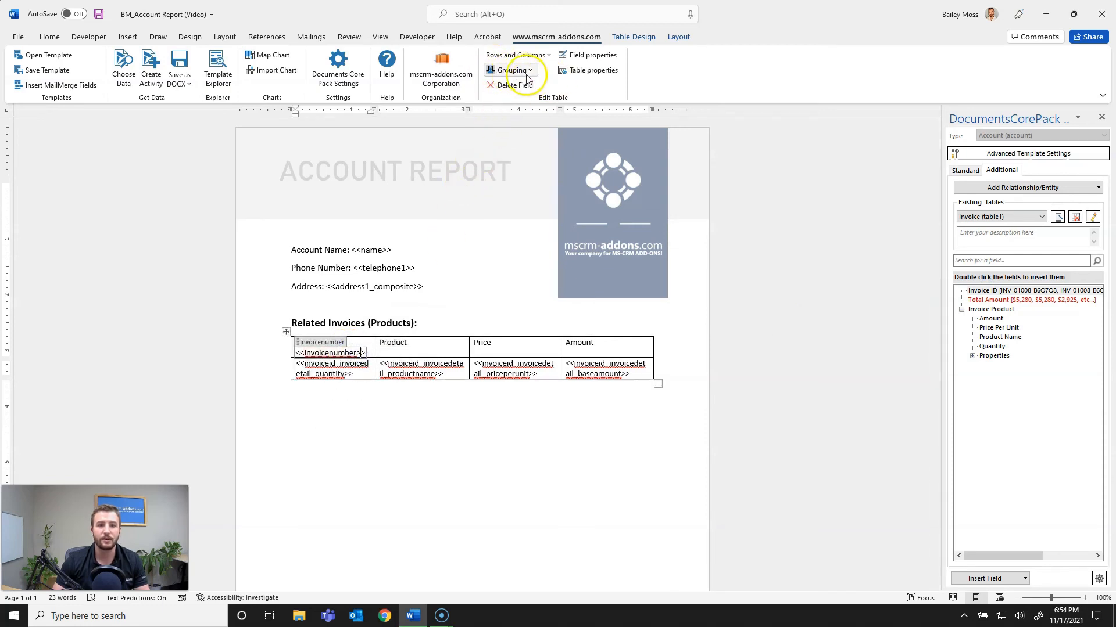
pyautogui.click(510, 70)
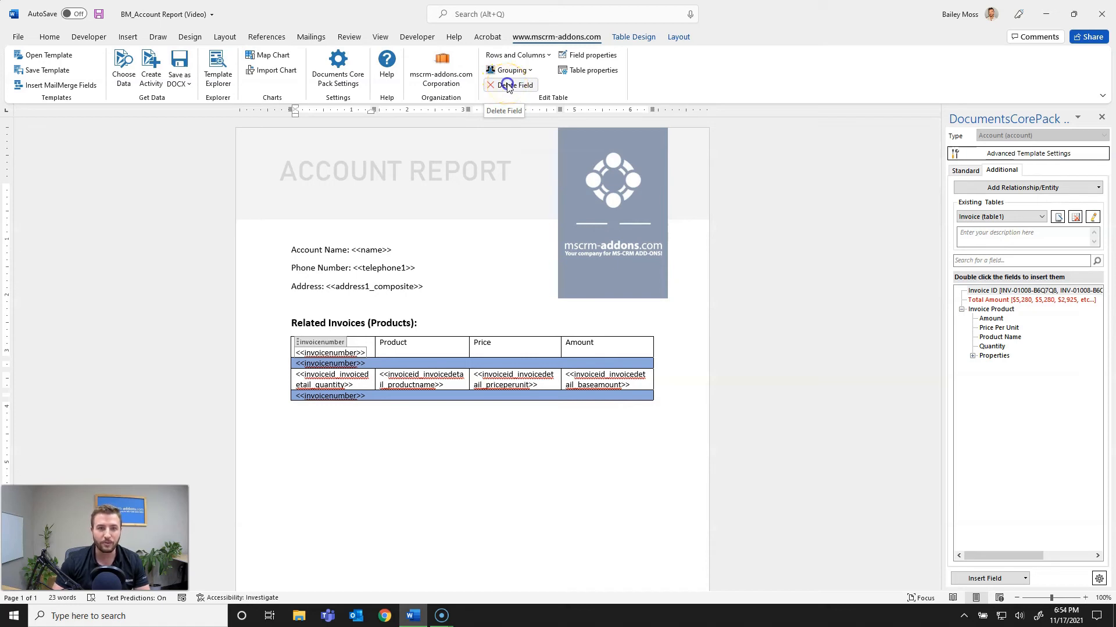
pyautogui.click(514, 85)
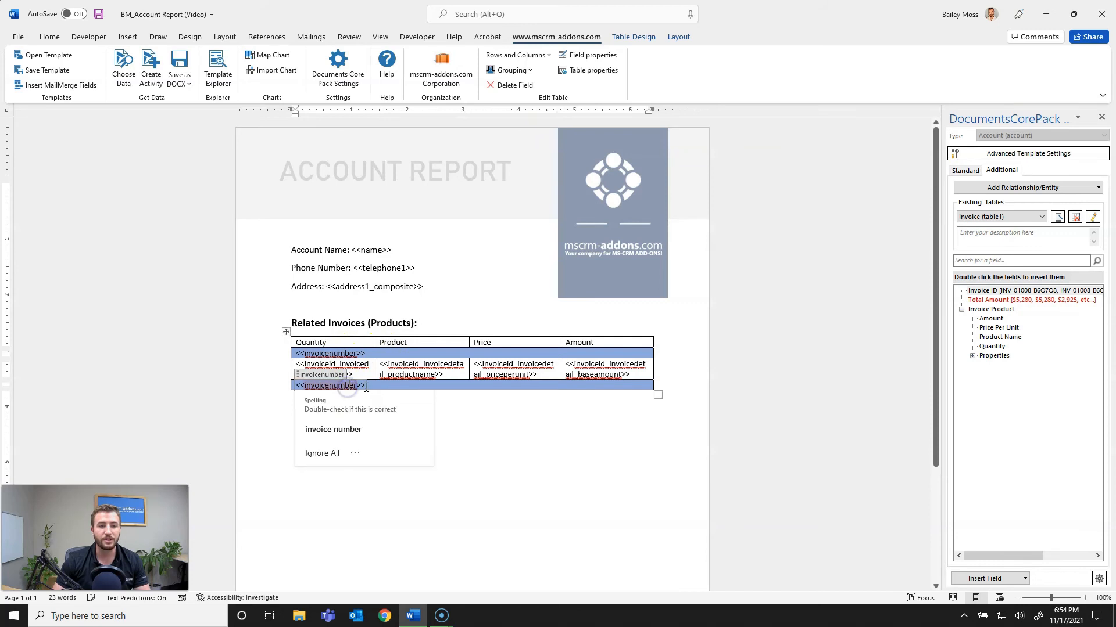
pyautogui.moveTo(475, 207)
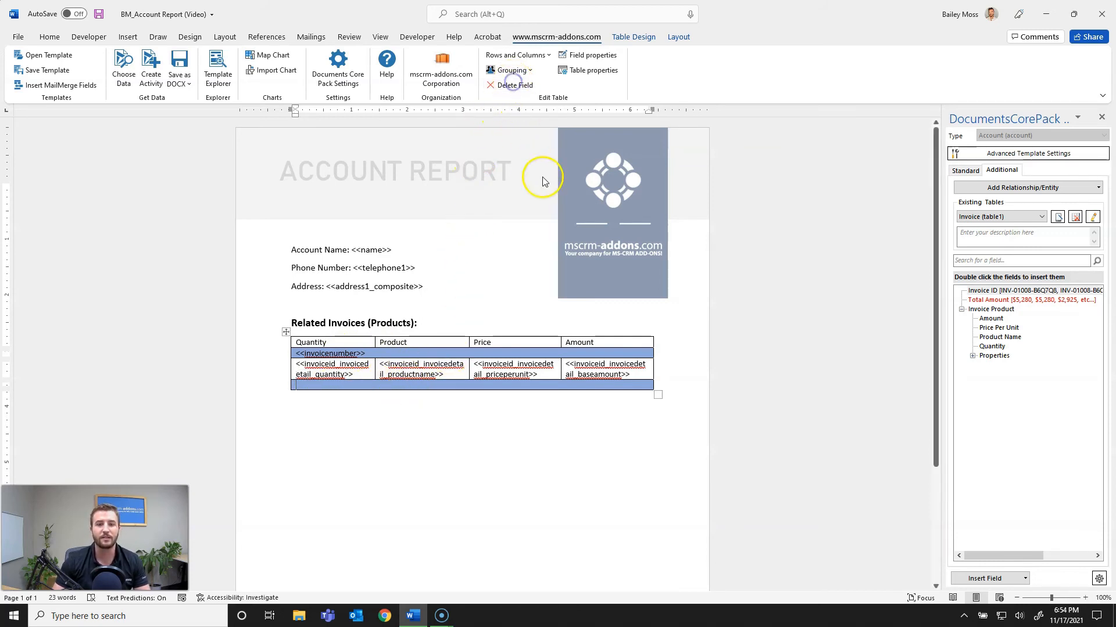
pyautogui.click(49, 36)
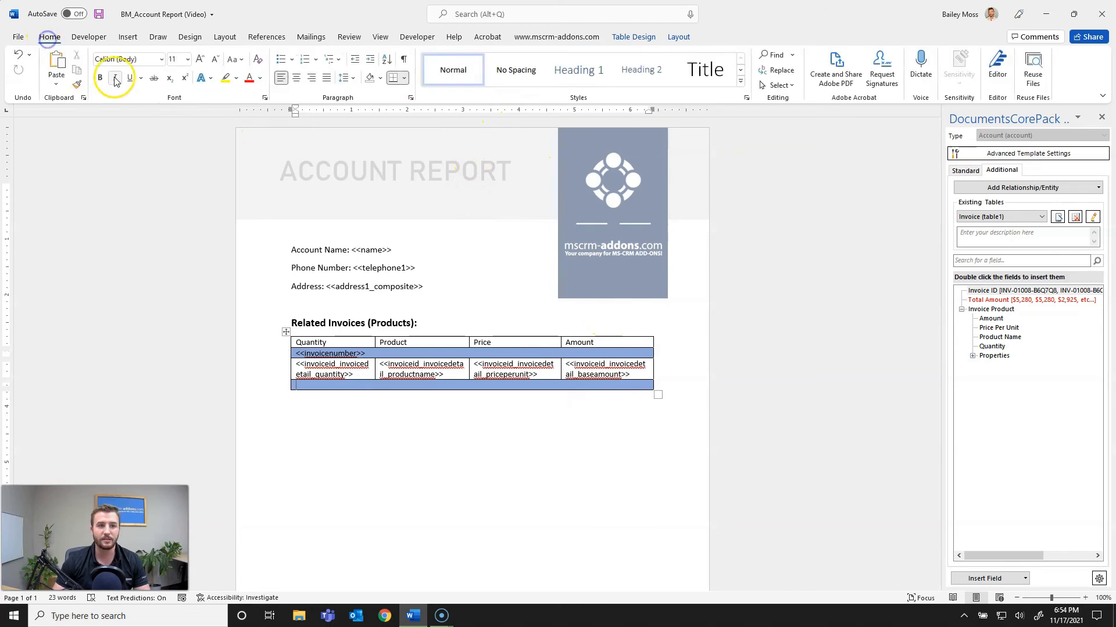
pyautogui.moveTo(311, 78)
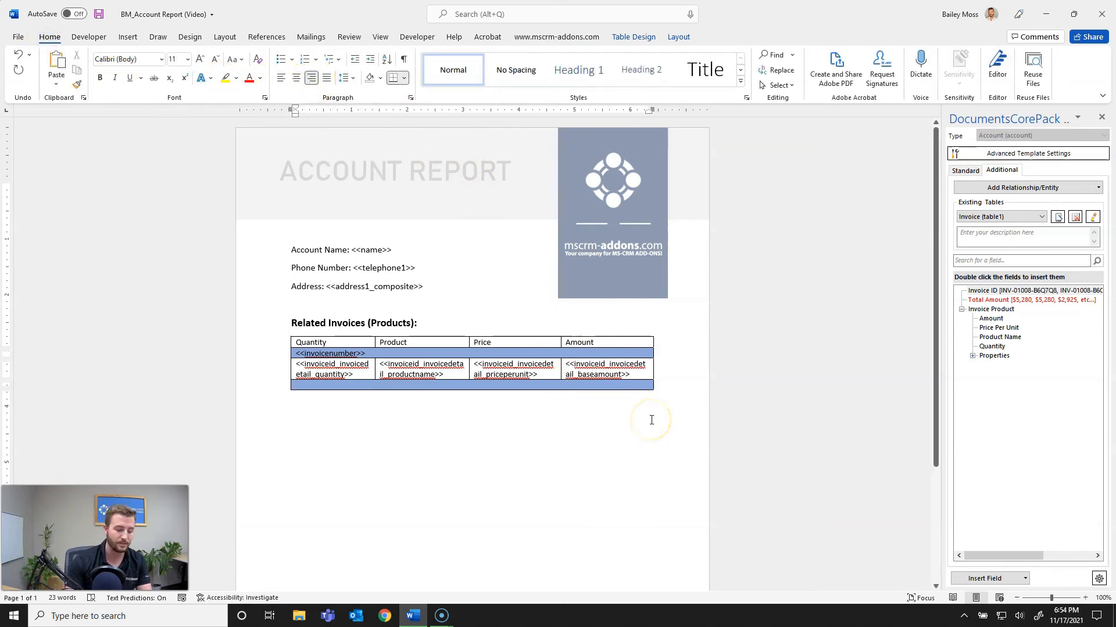
# Step: Add 'Total Amount:' with the Total Amount field to the footer row, shaded yellow
pyautogui.write('Total Amount:')
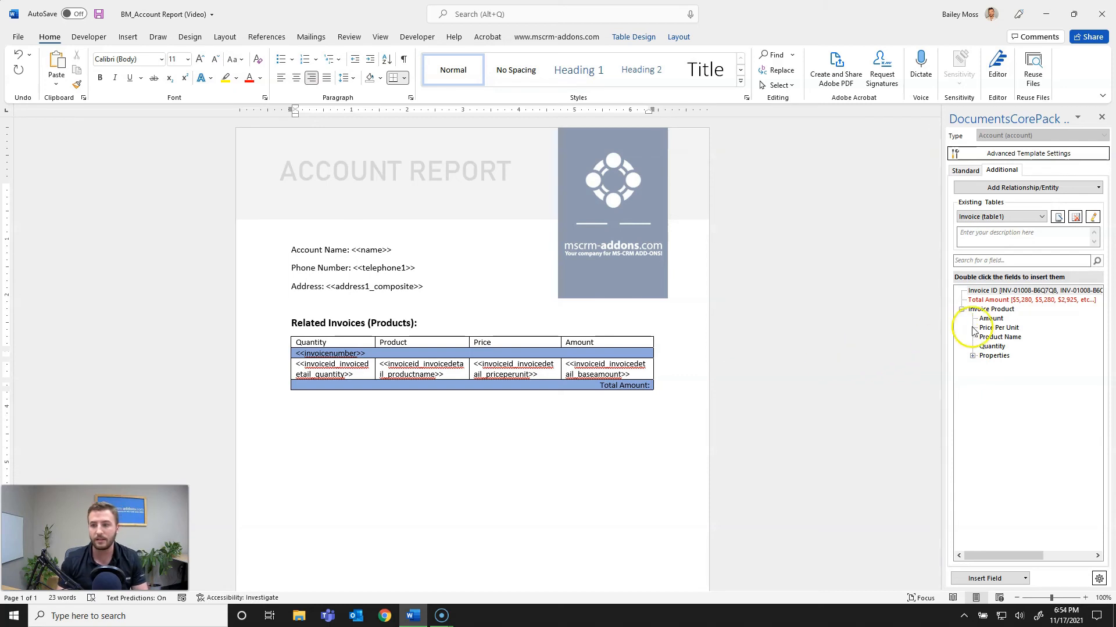
pyautogui.doubleClick(986, 300)
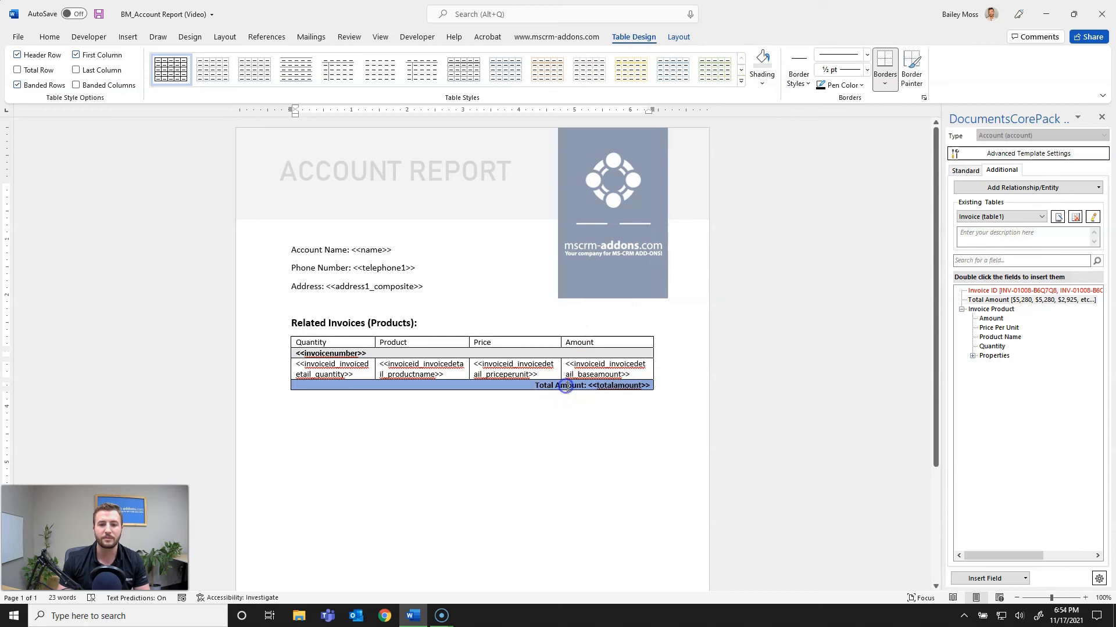
pyautogui.click(761, 58)
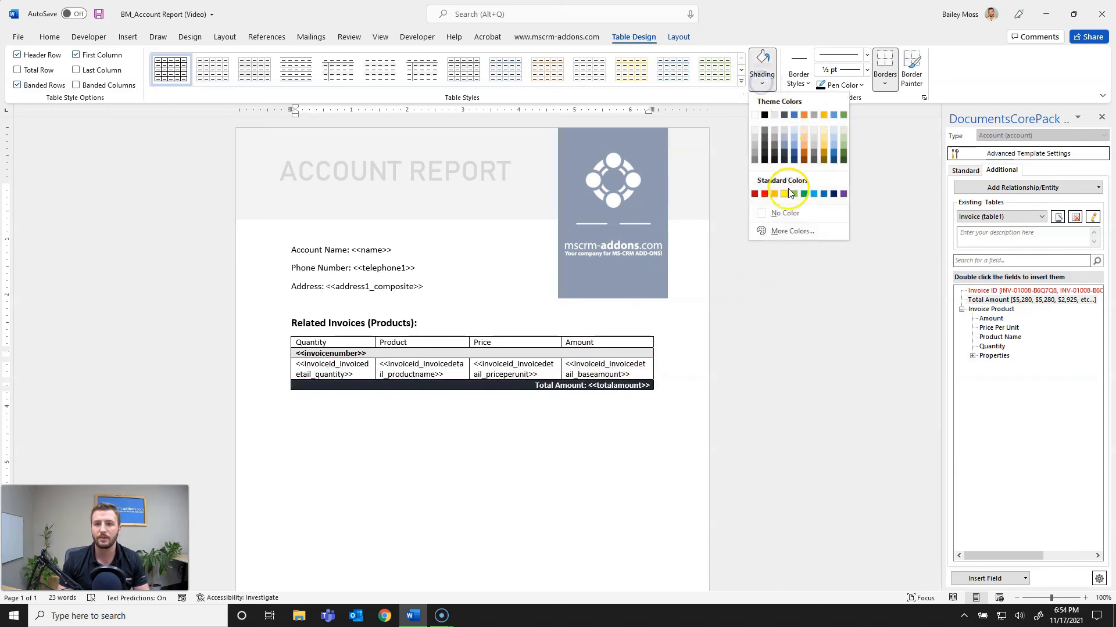
pyautogui.click(783, 193)
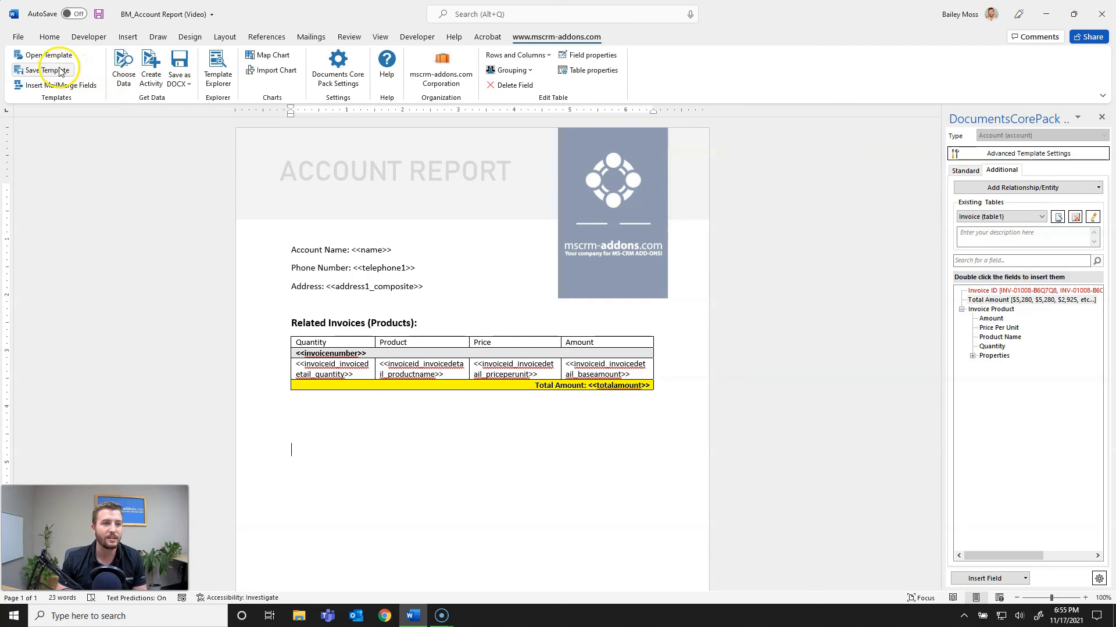
# Step: Save the template as BM_Account Report (Video)
pyautogui.click(46, 70)
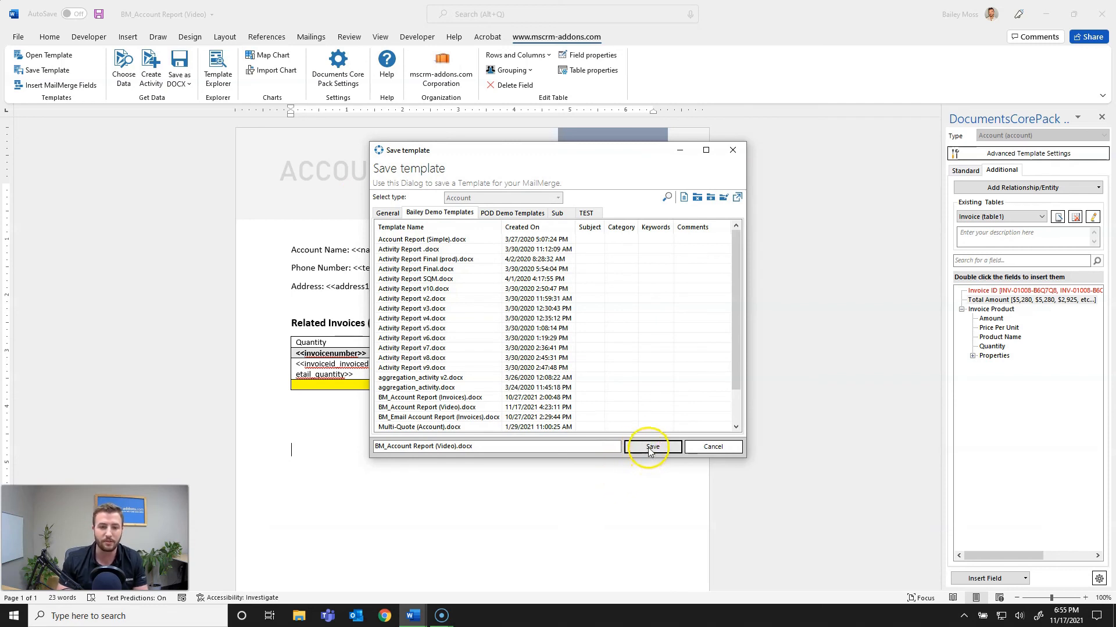
pyautogui.click(651, 446)
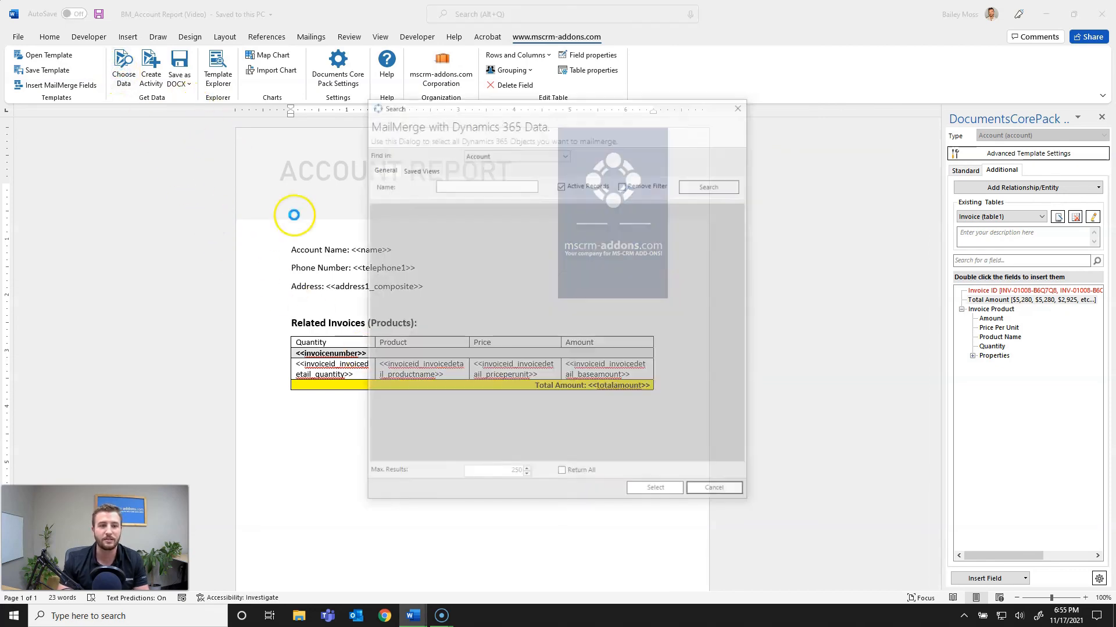
# Step: Merge the template with the North Winds account
pyautogui.click(707, 186)
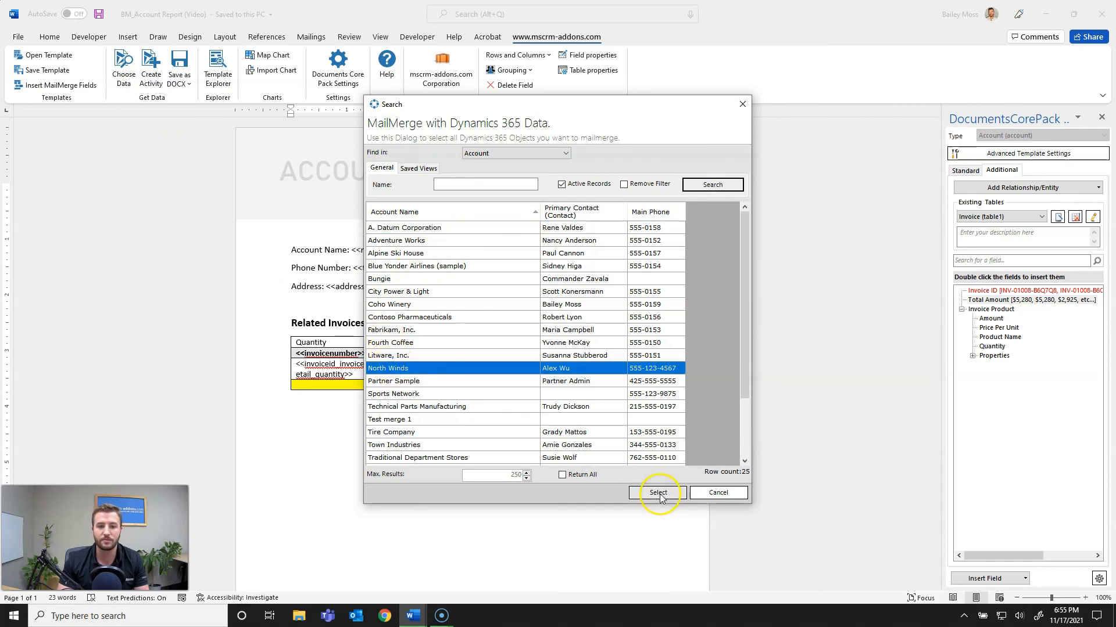
pyautogui.click(657, 493)
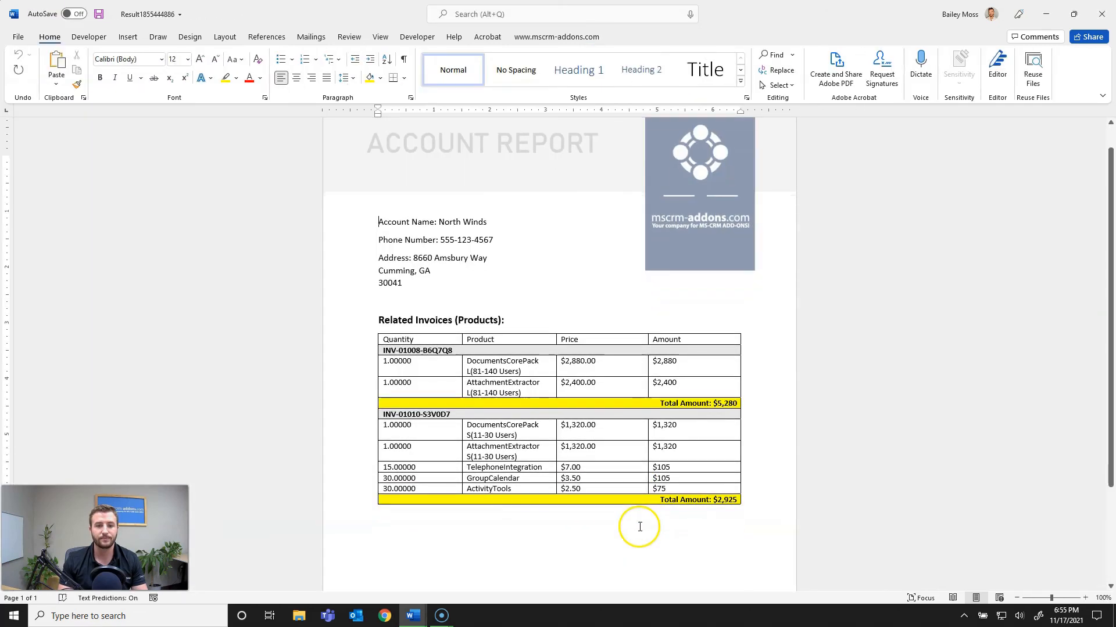
pyautogui.scroll(-3)
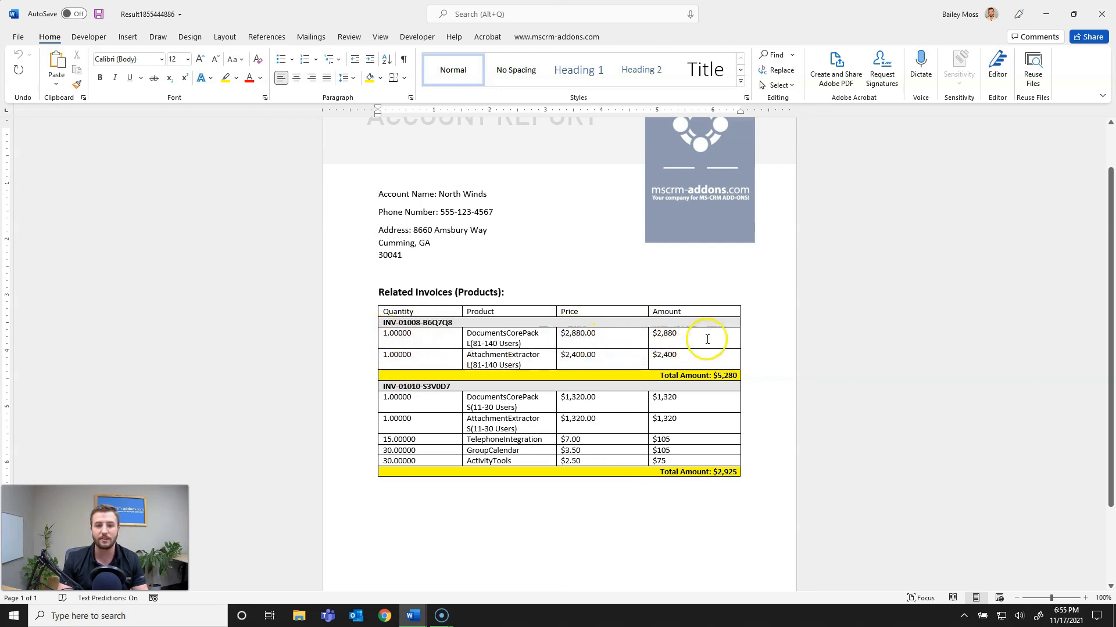
pyautogui.moveTo(675, 393)
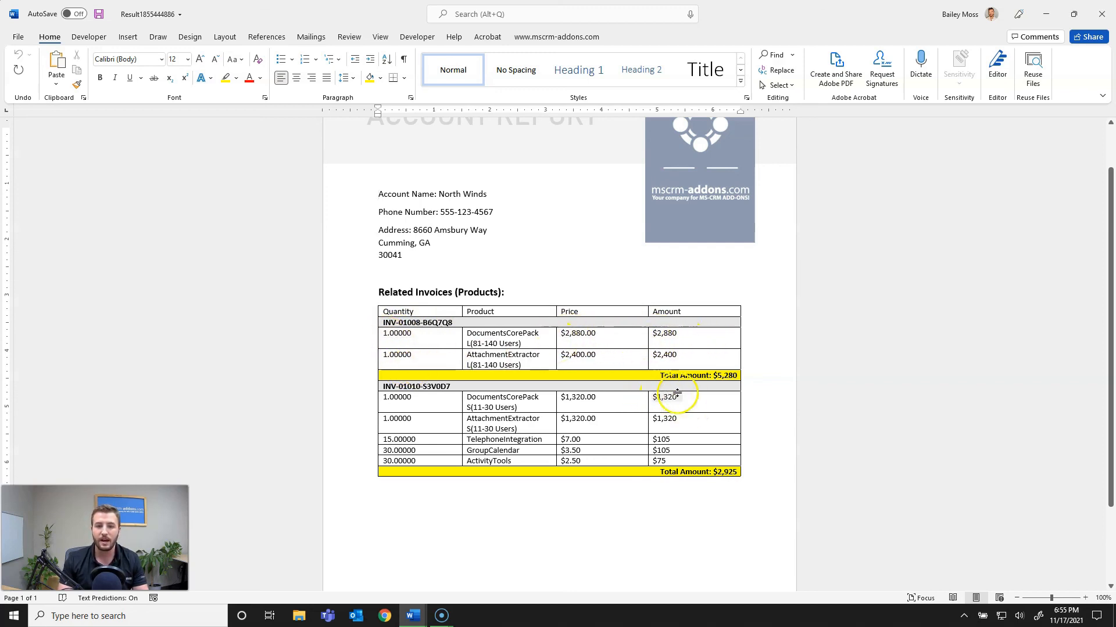